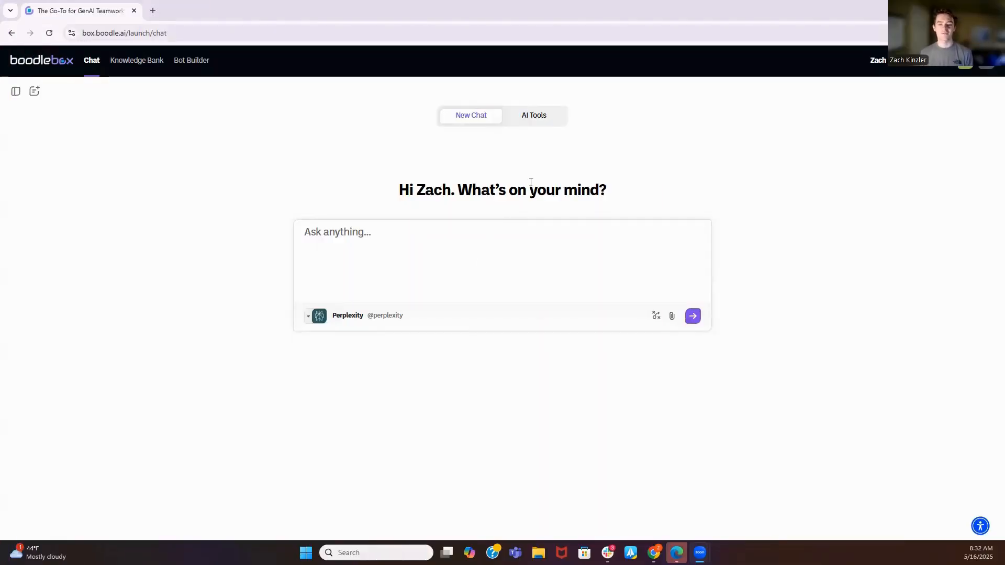
Step: Switch the AI Tools experience from Student to Educator & Admin, then return to a new chat
{"action": "left_click", "coordinate": [533, 115]}
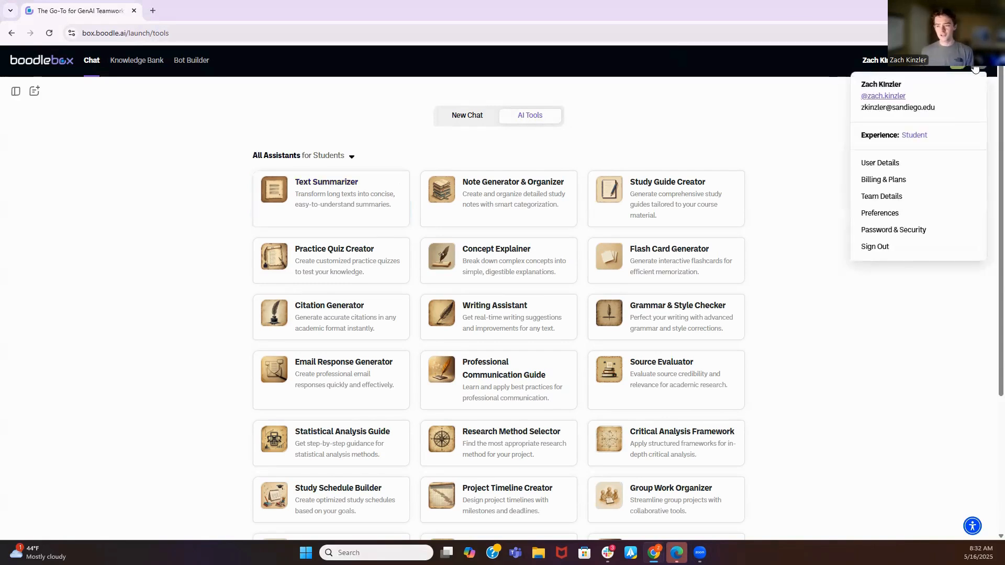
{"action": "left_click", "coordinate": [914, 135]}
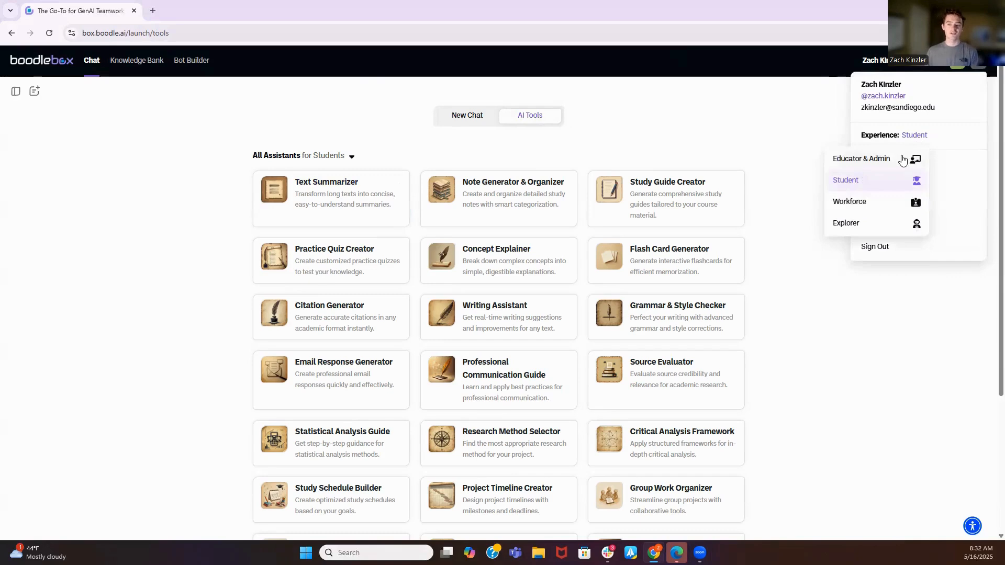
{"action": "left_click", "coordinate": [862, 158]}
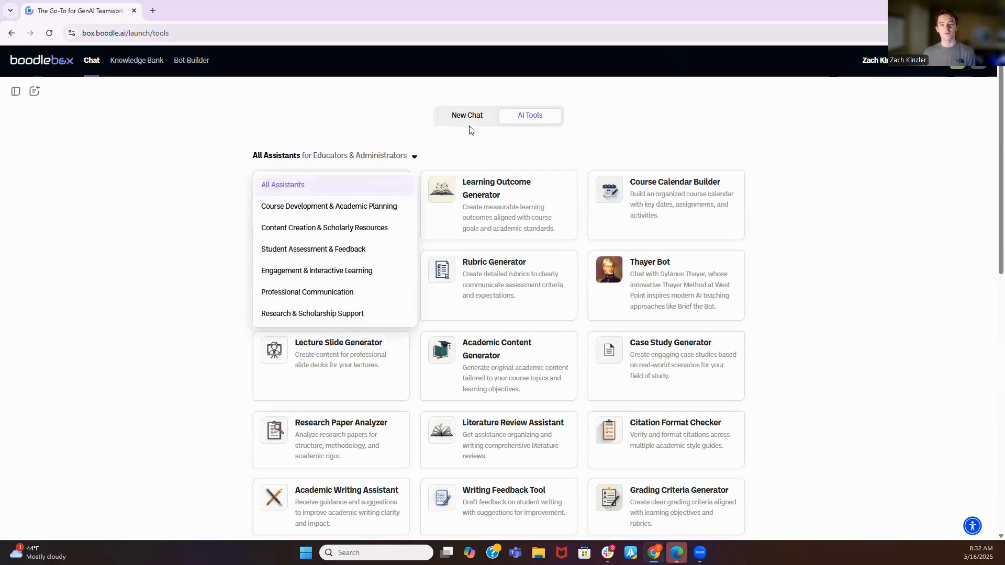
{"action": "left_click", "coordinate": [471, 115]}
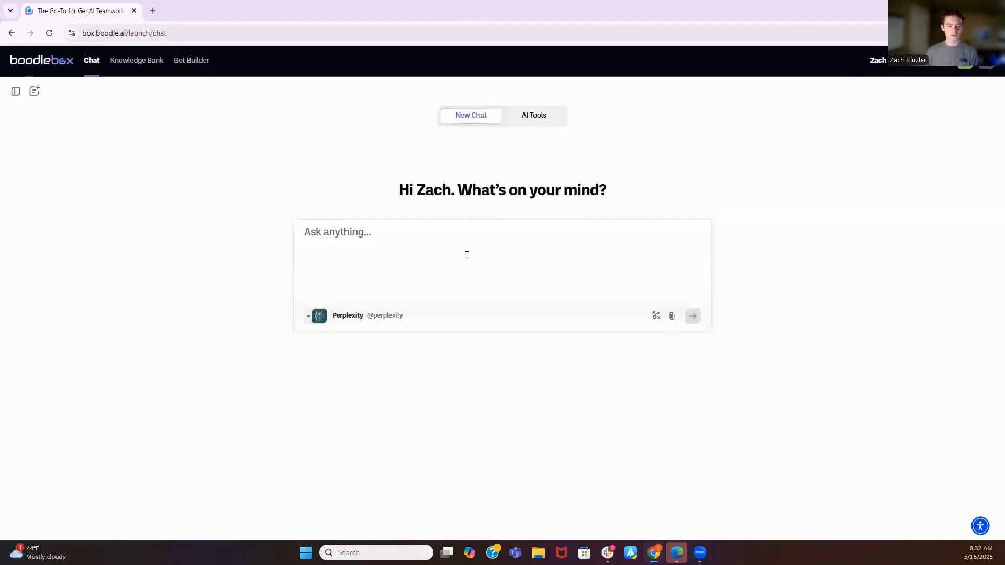
Step: Ask Perplexity 'Tell me about recent ai news'
{"action": "type", "text": "Tell me about recent ai"}
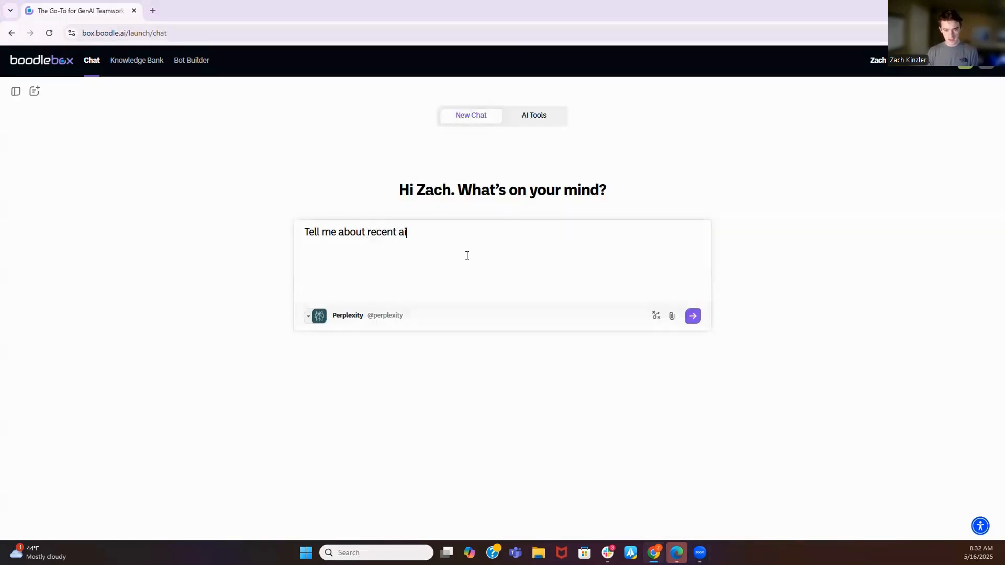
{"action": "left_click", "coordinate": [692, 315]}
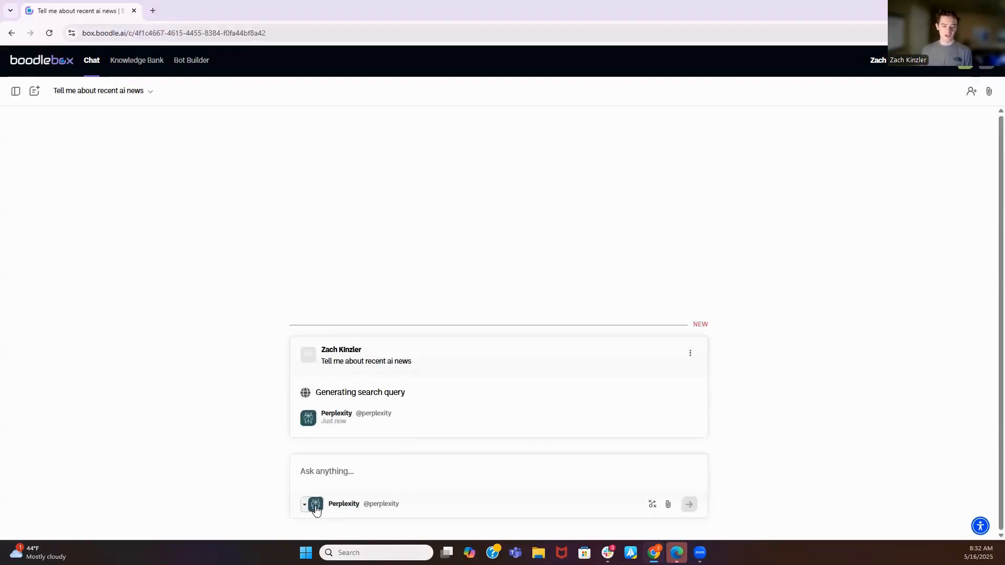
Step: Browse the picker's AI Models, expanding and collapsing the ChatGPT, Amazon and Image Generation families
{"action": "left_click", "coordinate": [315, 504]}
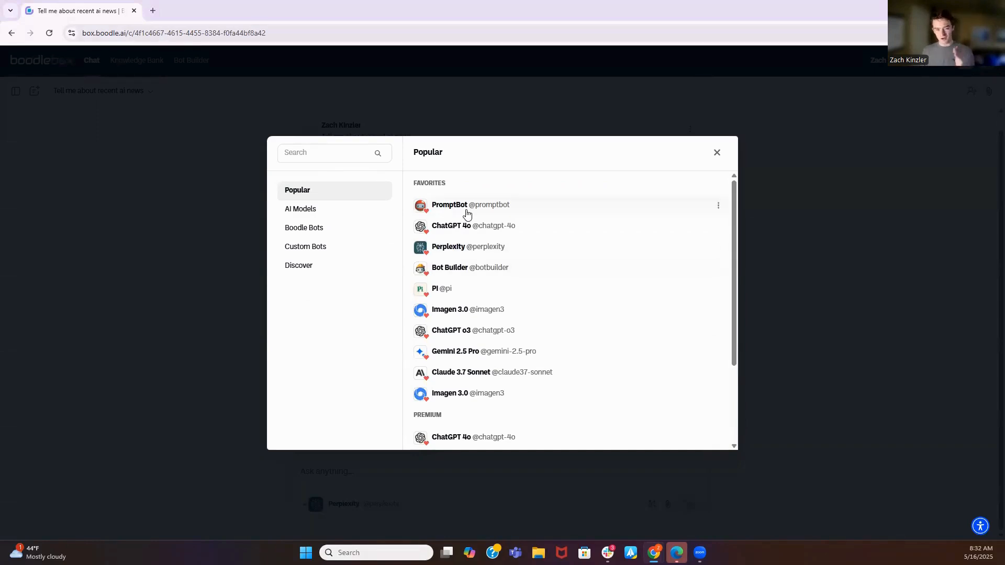
{"action": "left_click", "coordinate": [300, 209]}
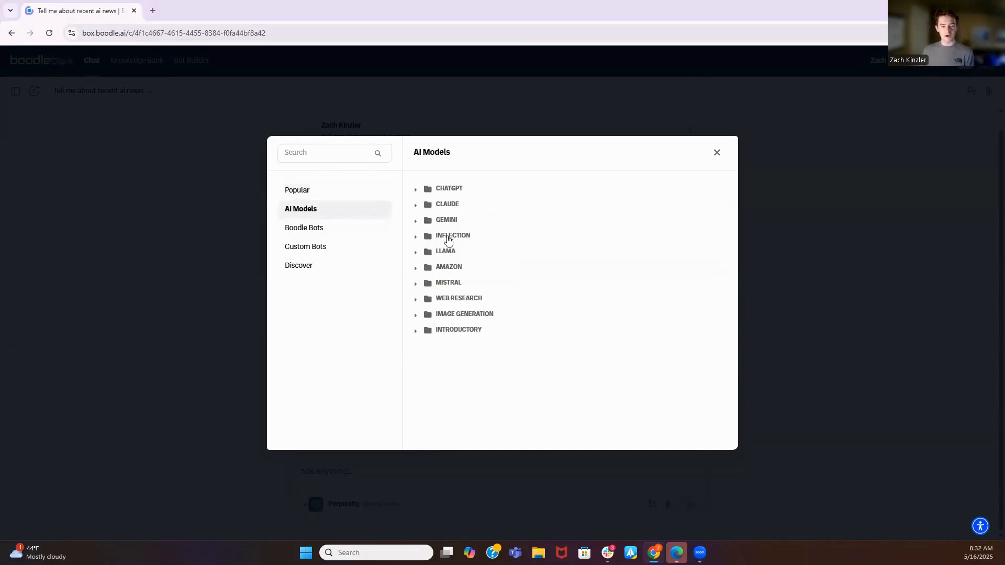
{"action": "left_click", "coordinate": [449, 188]}
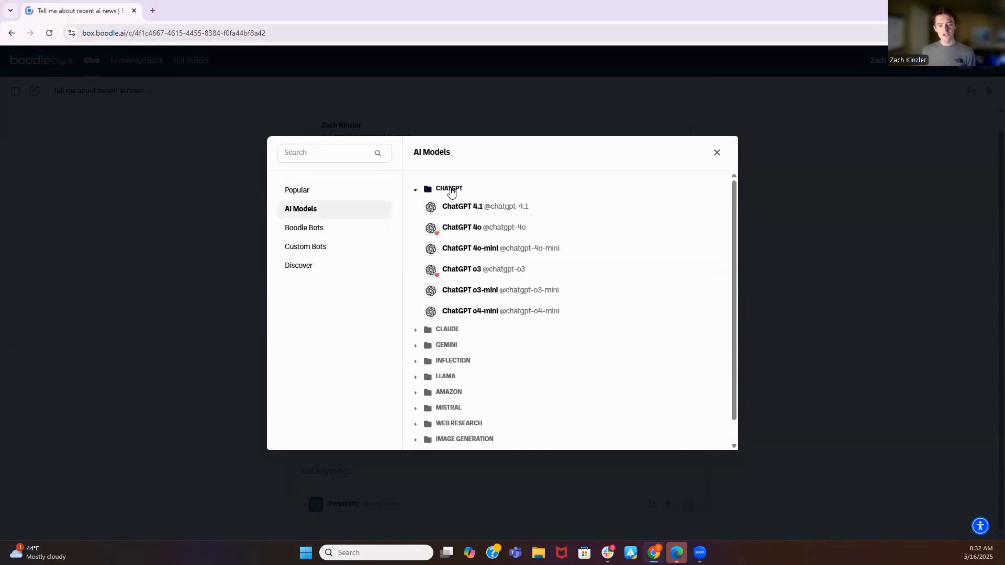
{"action": "left_click", "coordinate": [449, 188]}
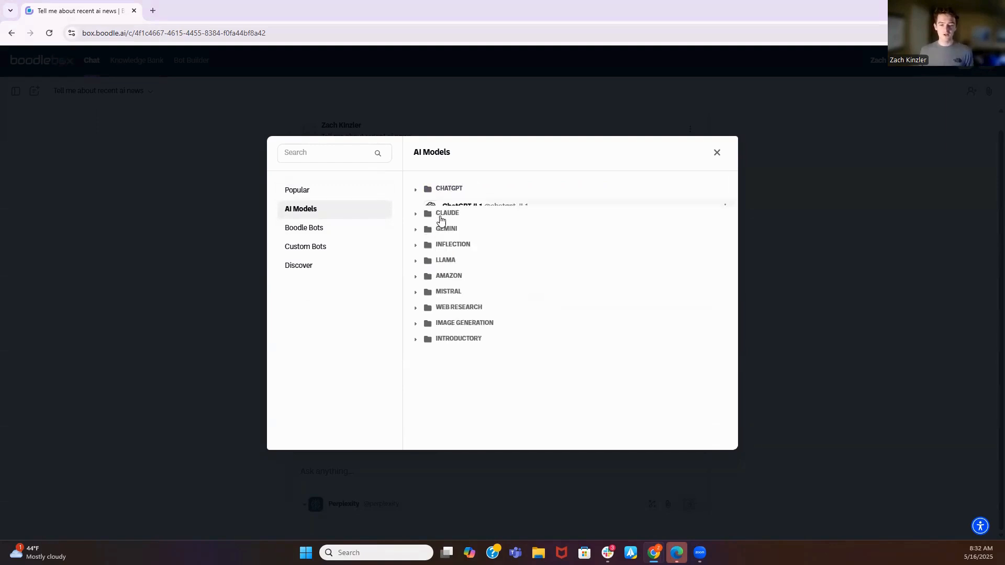
{"action": "left_click", "coordinate": [446, 213]}
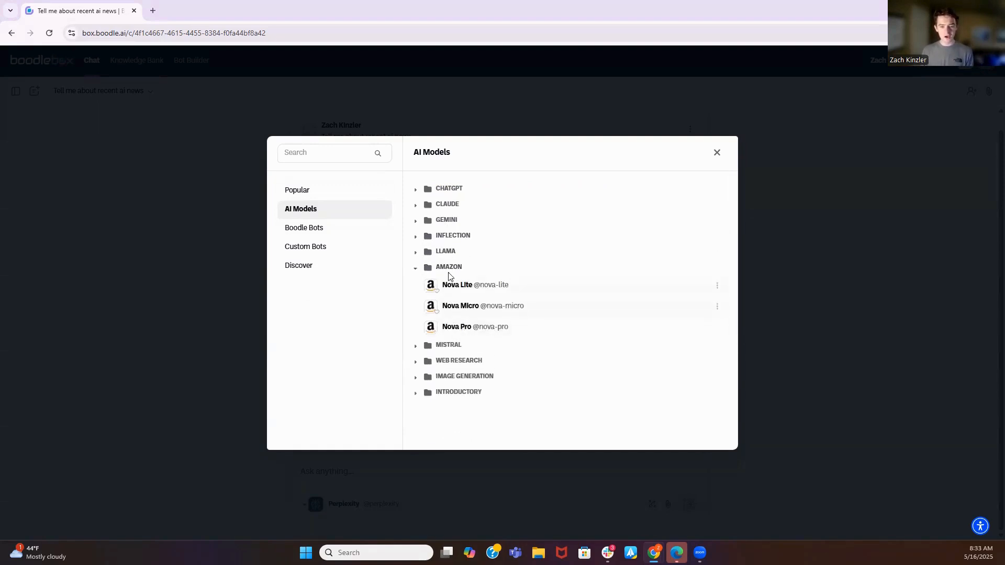
{"action": "left_click", "coordinate": [449, 267]}
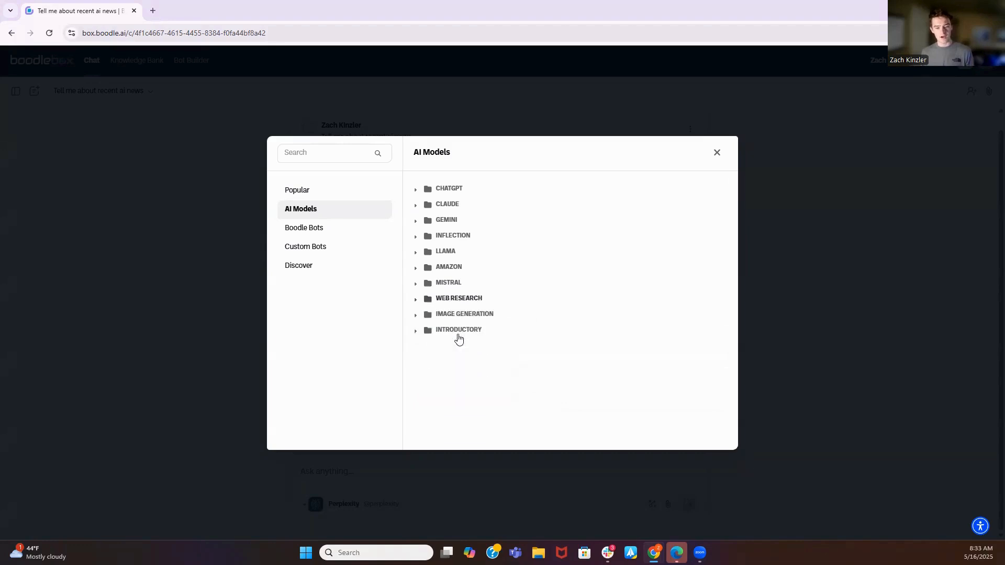
{"action": "left_click", "coordinate": [465, 314]}
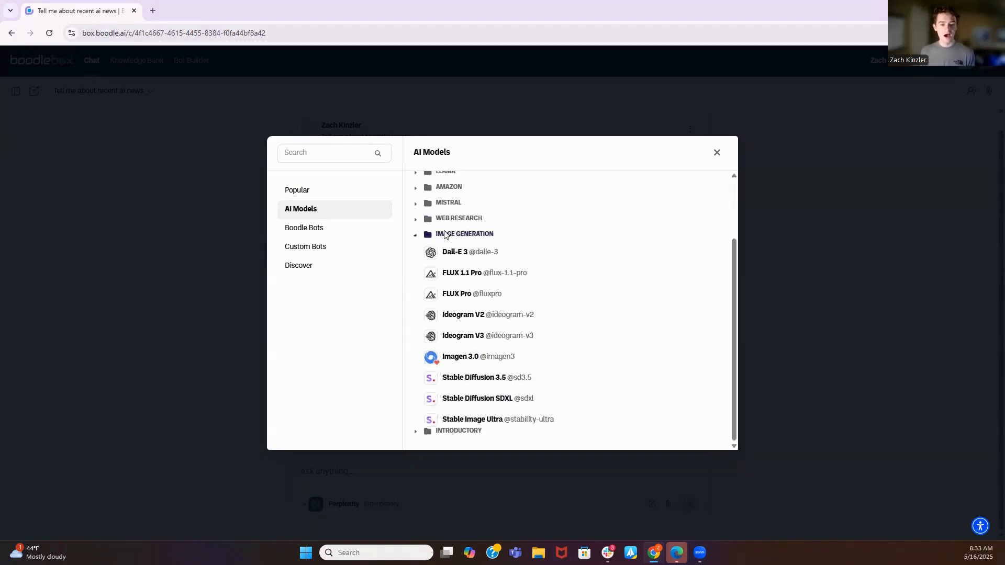
{"action": "left_click", "coordinate": [464, 234]}
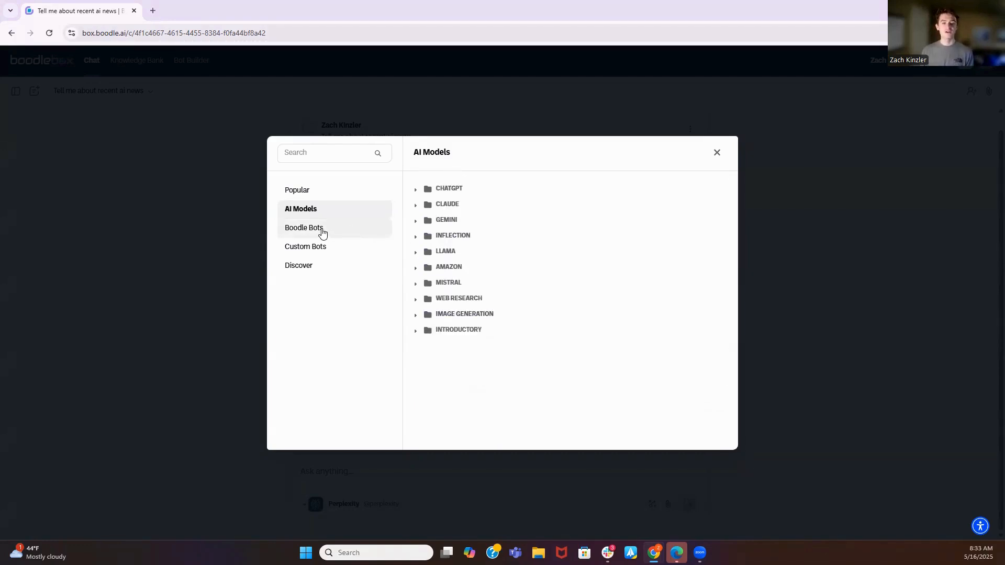
Step: Browse the Boodle Bots categories and look into the Teaching category
{"action": "left_click", "coordinate": [304, 228]}
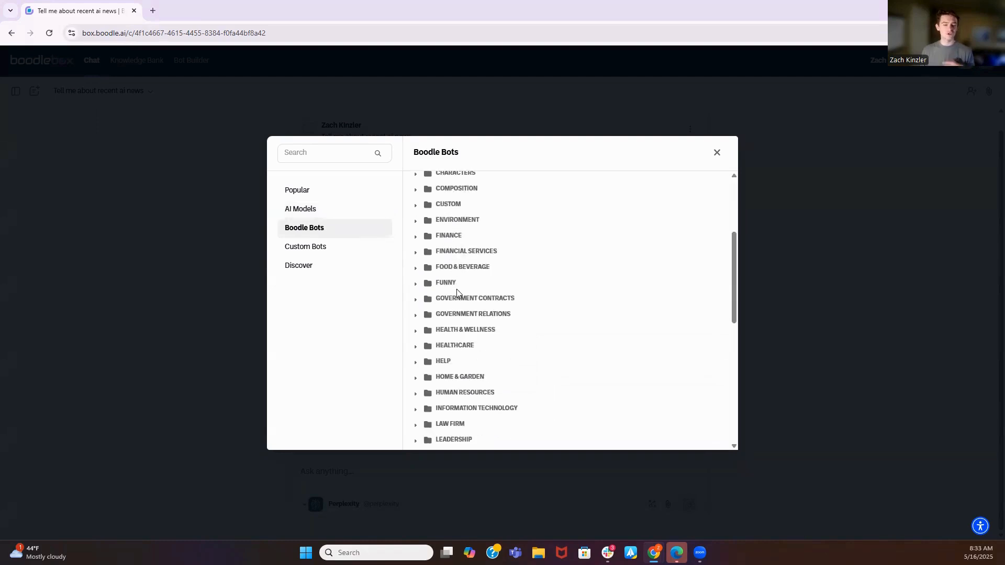
{"action": "scroll", "scroll_direction": "down", "scroll_amount": 3}
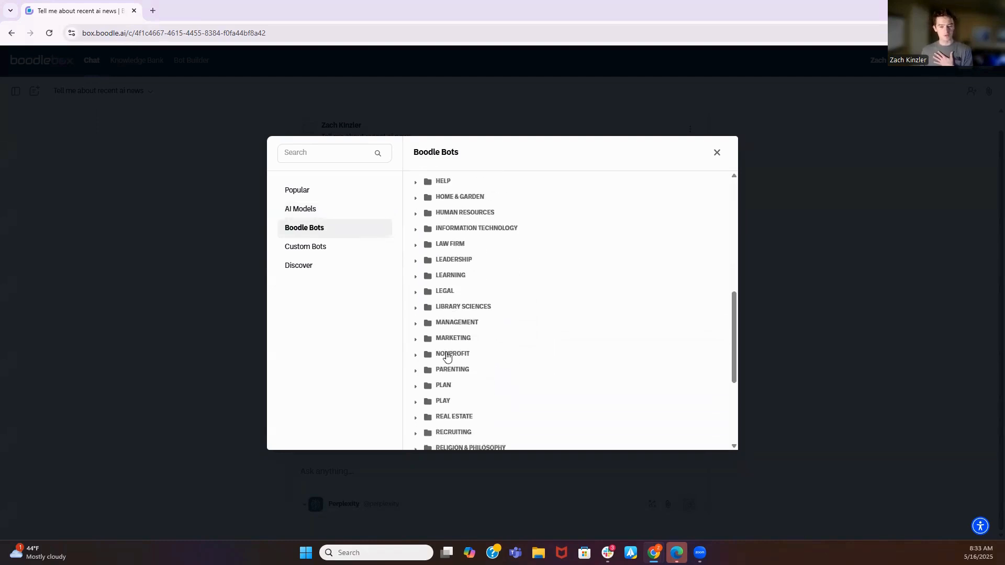
{"action": "scroll", "scroll_direction": "down", "scroll_amount": 3}
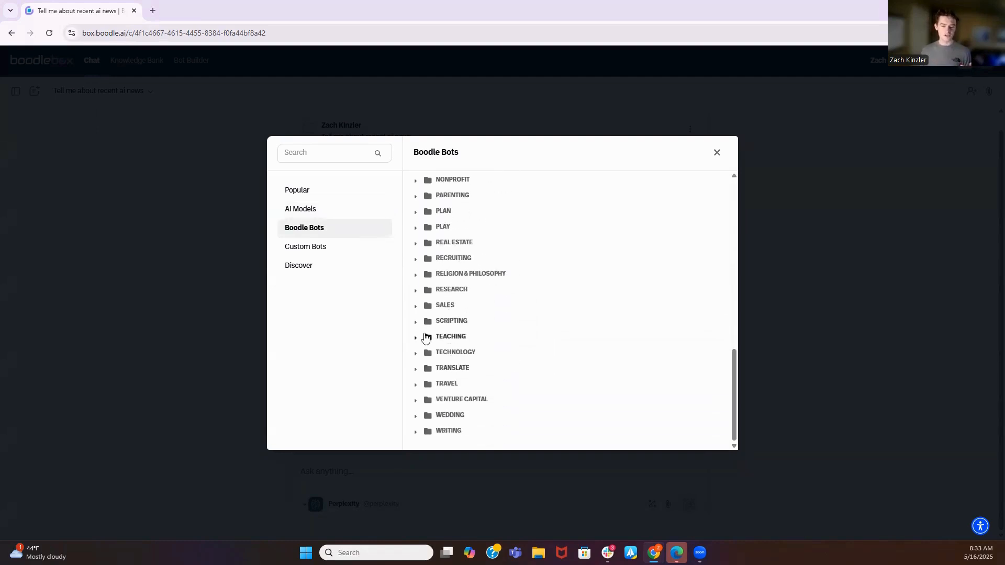
{"action": "left_click", "coordinate": [451, 336]}
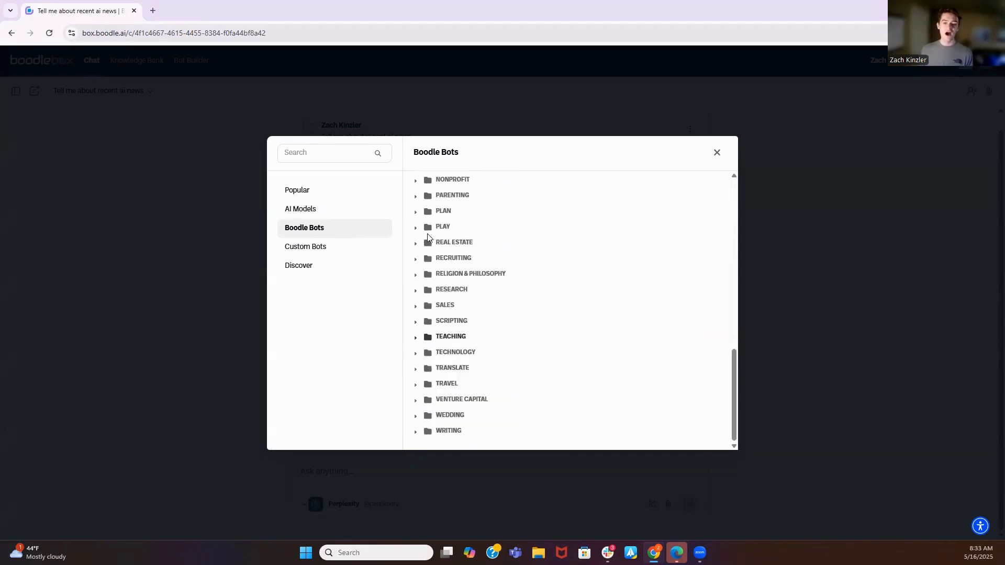
Step: View Custom Bots, search Discover for 'Help me with Math', and close the picker
{"action": "left_click", "coordinate": [305, 246]}
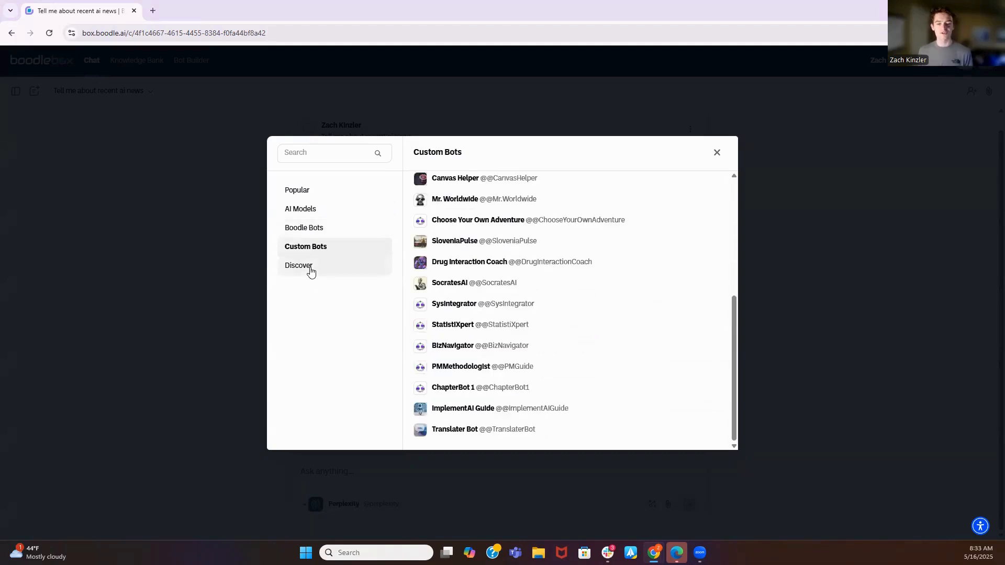
{"action": "left_click", "coordinate": [299, 265]}
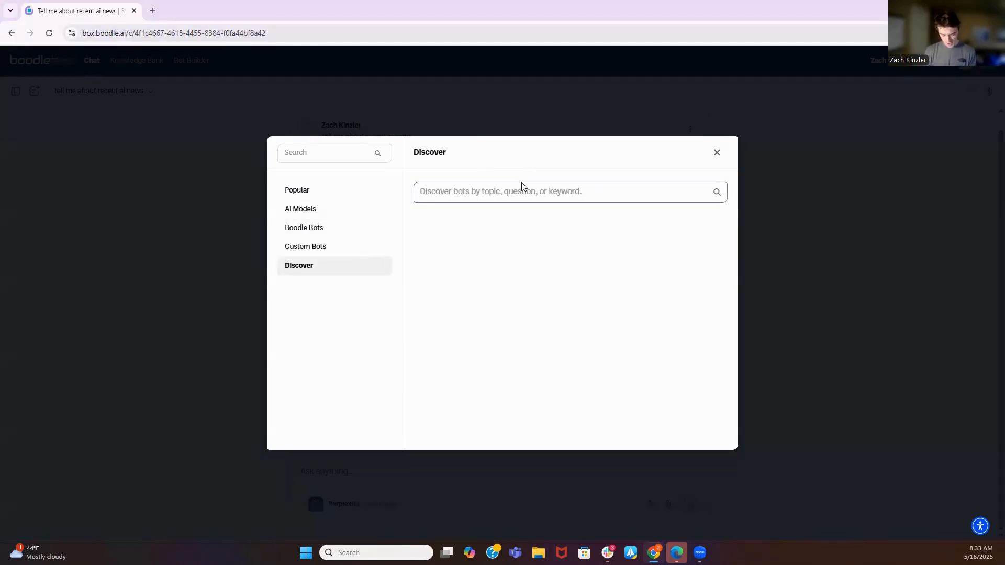
{"action": "type", "text": "Help me with Math"}
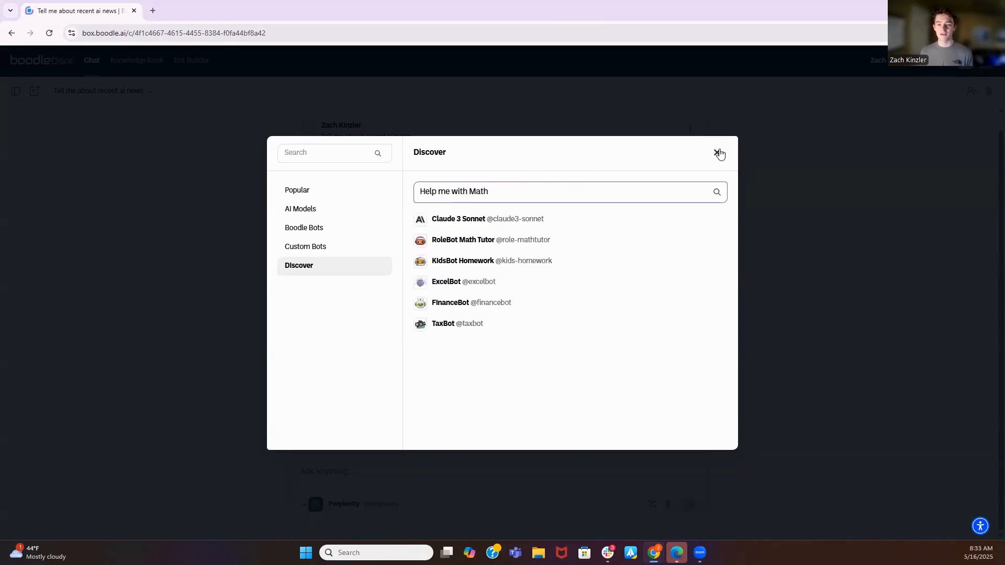
{"action": "left_click", "coordinate": [719, 154]}
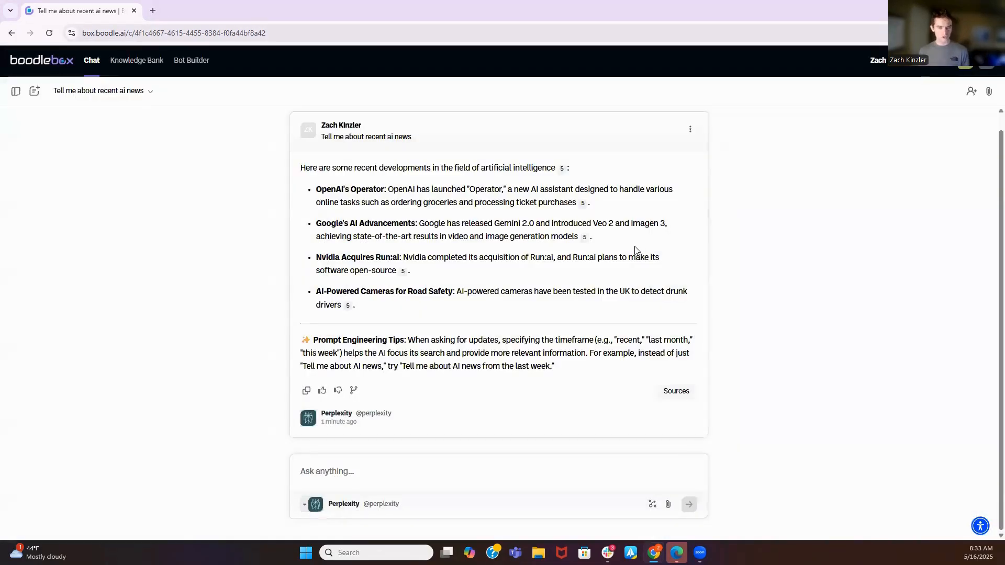
Step: Open a cited source article in a new tab, return to the chat, and highlight the tips paragraph
{"action": "left_click", "coordinate": [153, 11]}
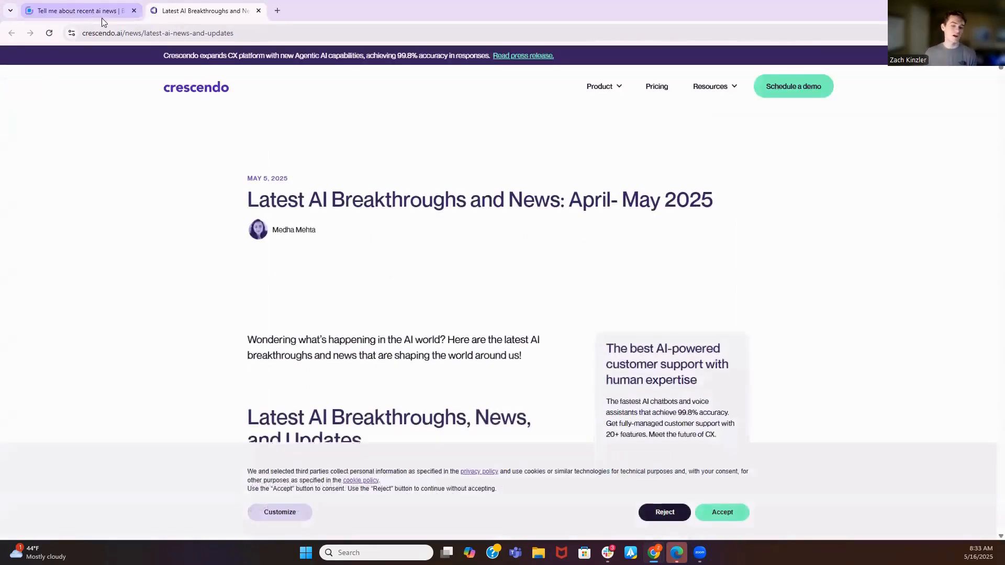
{"action": "left_click", "coordinate": [77, 10]}
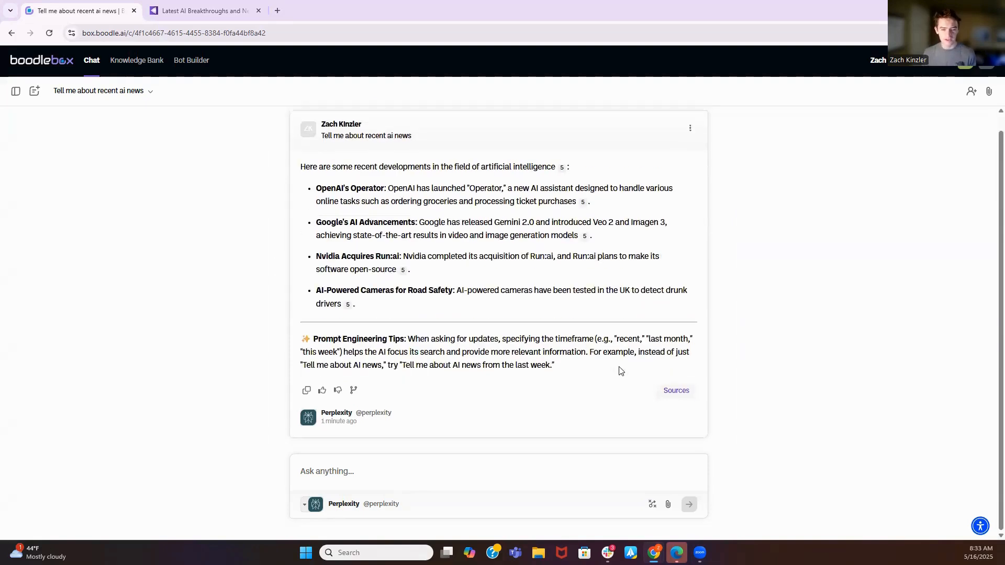
{"action": "left_click_drag", "start_coordinate": [315, 338], "coordinate": [554, 366]}
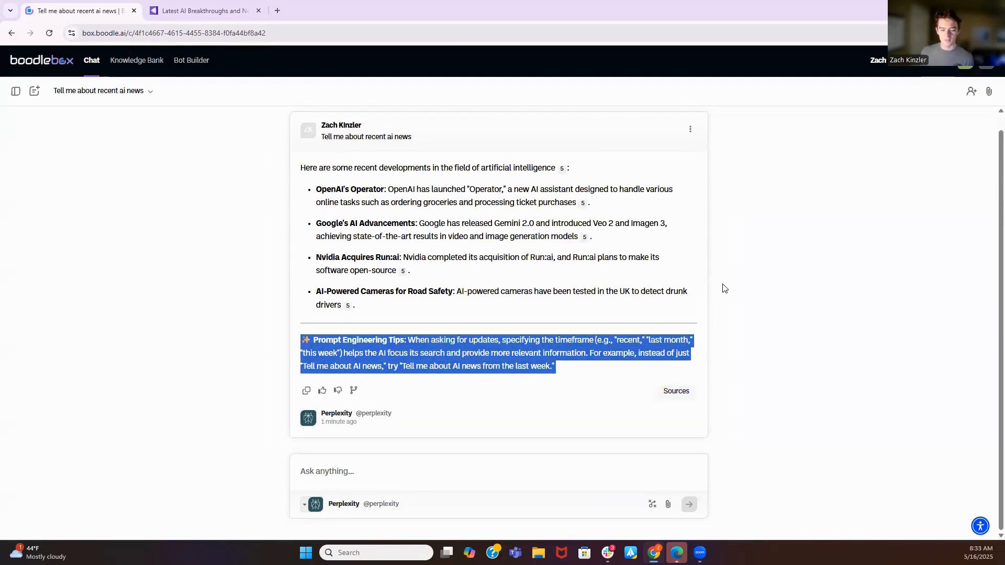
{"action": "left_click", "coordinate": [734, 328]}
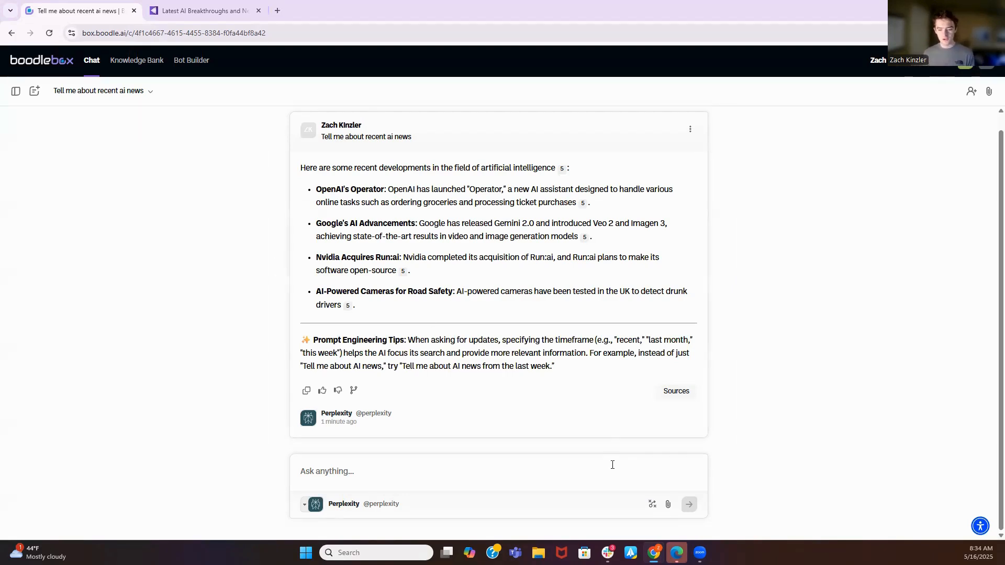
{"action": "mouse_move", "coordinate": [652, 505]}
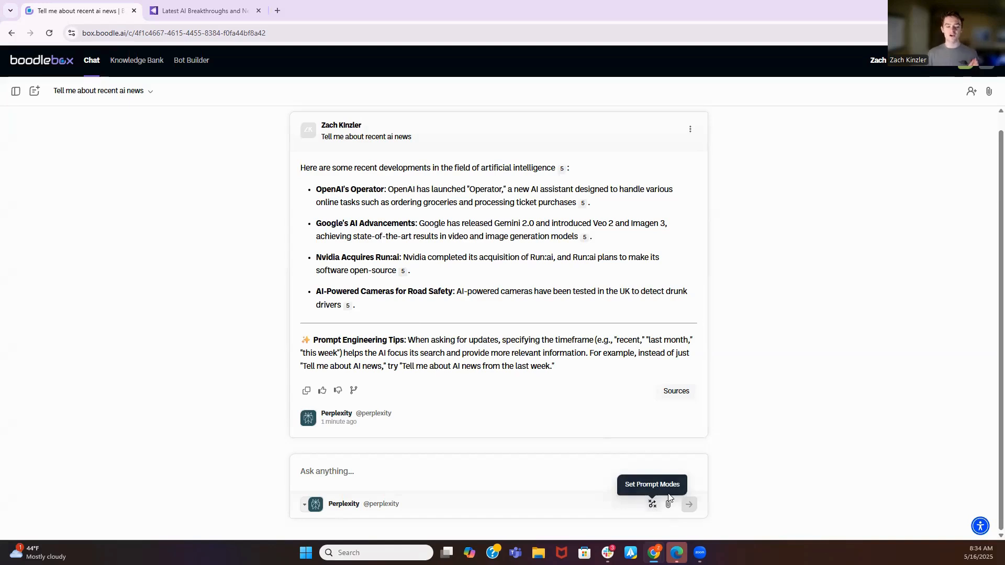
{"action": "left_click", "coordinate": [651, 504]}
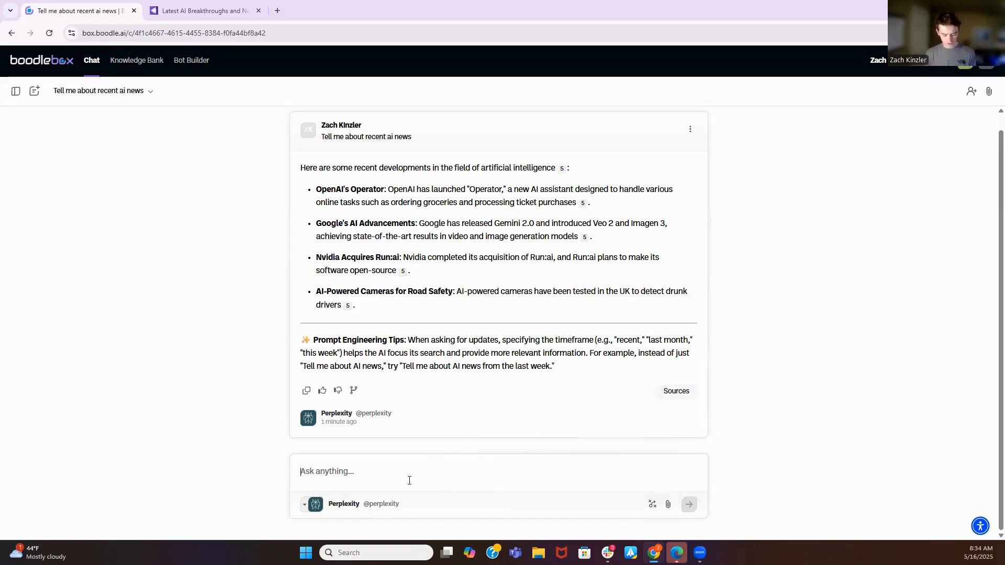
Step: Ask ChatGPT 4o via @ to 'Summarize the importance of above for students'
{"action": "type", "text": "@"}
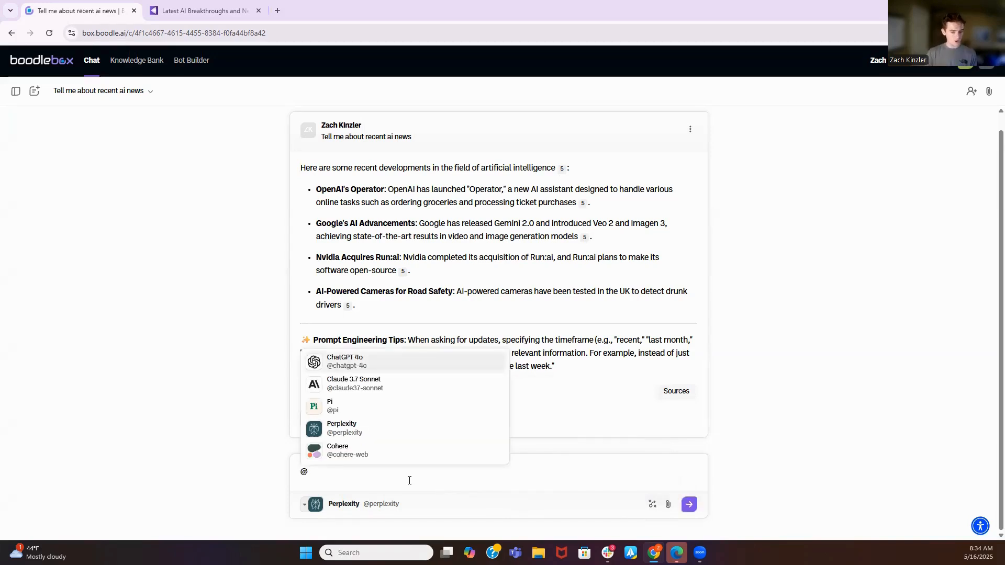
{"action": "left_click", "coordinate": [345, 361]}
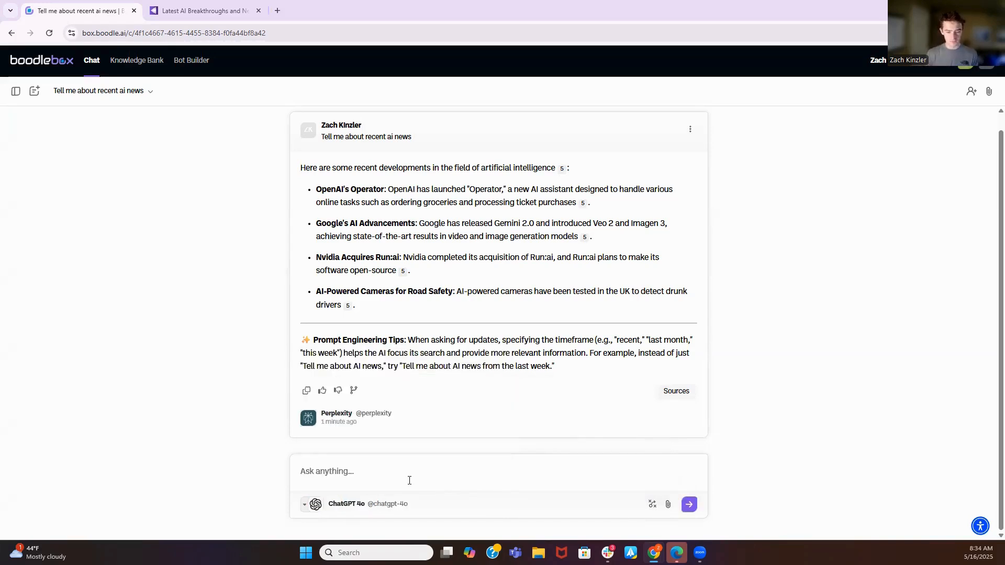
{"action": "type", "text": "Summarize the importance of above for"}
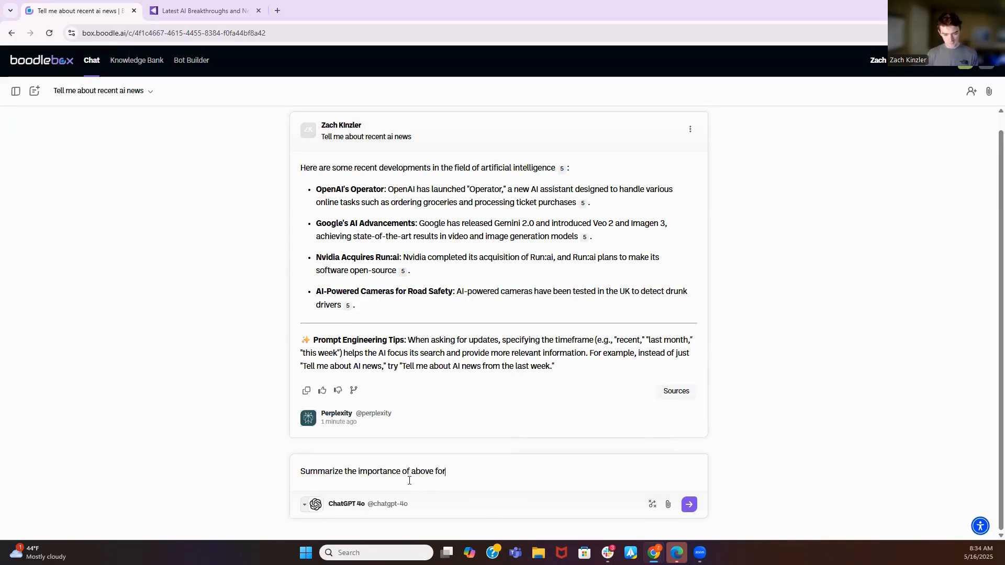
{"action": "left_click", "coordinate": [688, 503]}
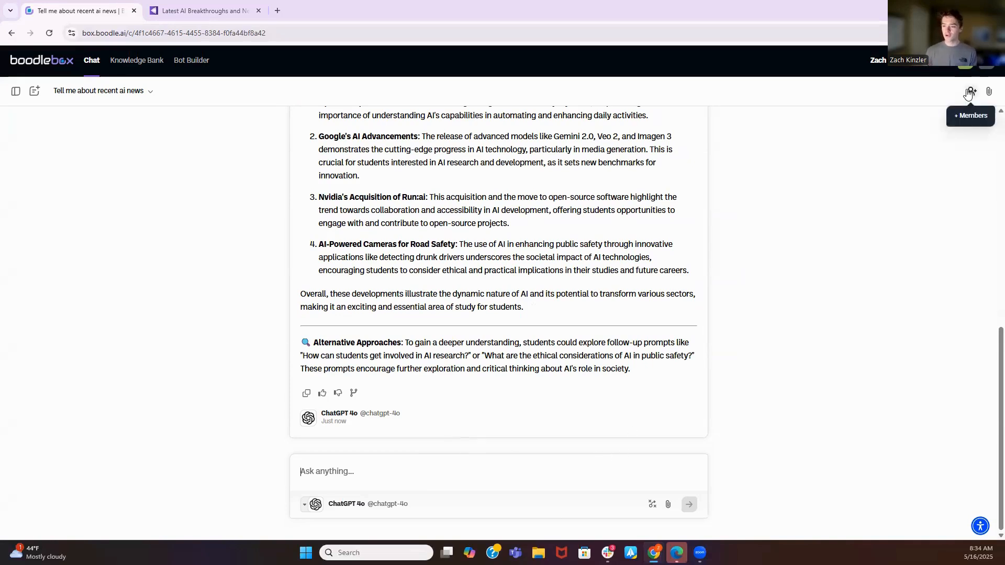
Step: Look at the Members sharing window and the Attach Knowledge From Knowledge option, closing both
{"action": "left_click", "coordinate": [971, 90]}
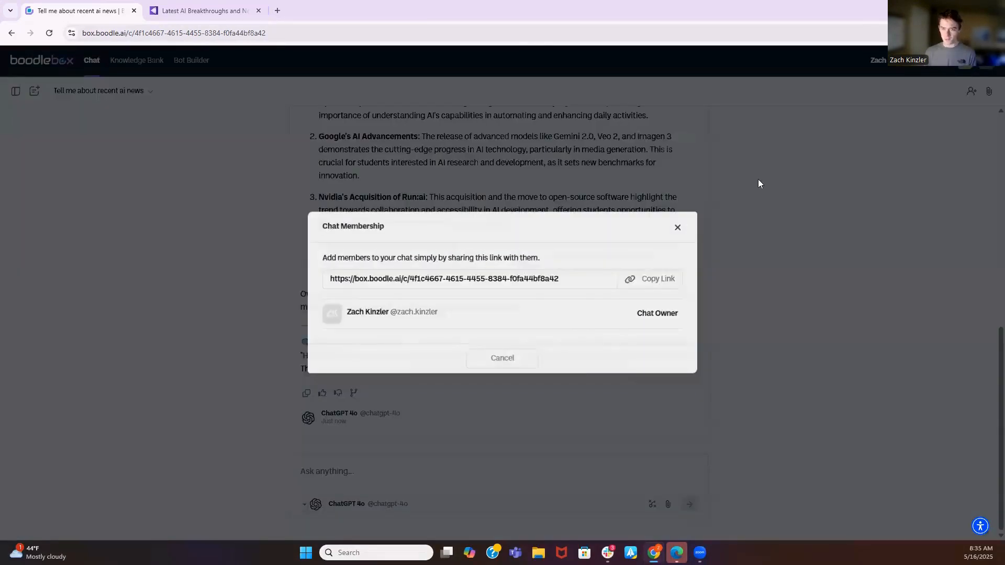
{"action": "left_click", "coordinate": [989, 91]}
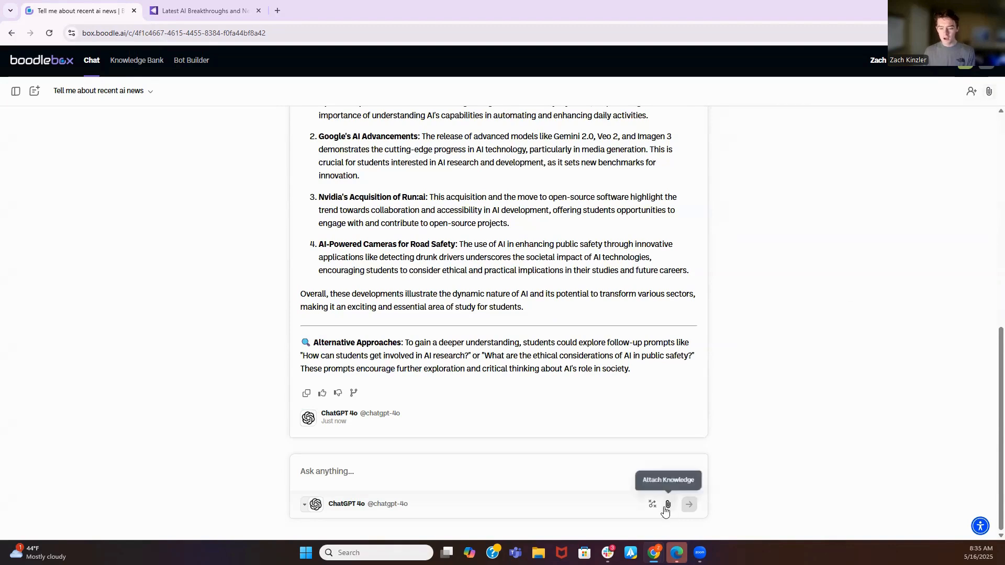
{"action": "left_click", "coordinate": [666, 505]}
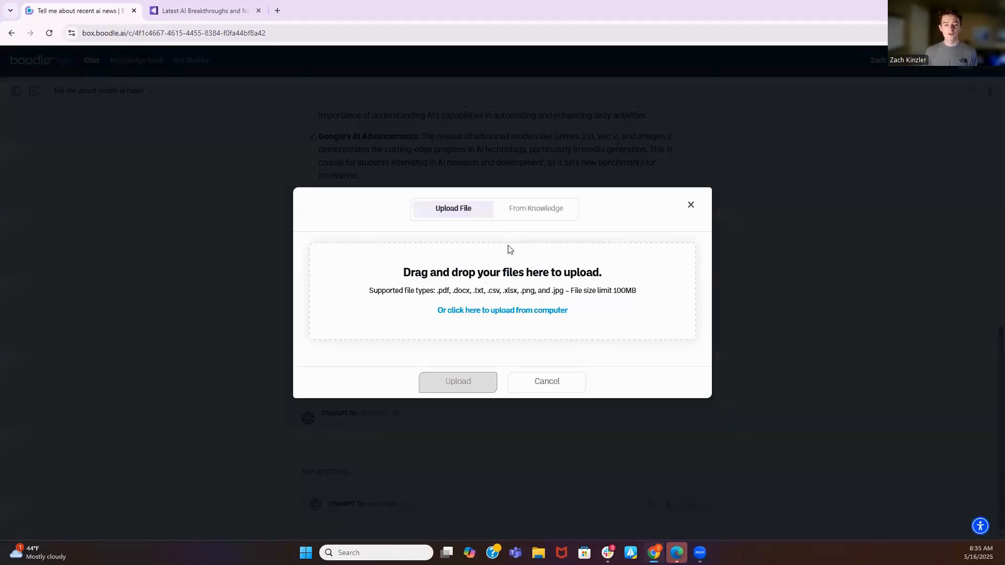
{"action": "left_click", "coordinate": [536, 208]}
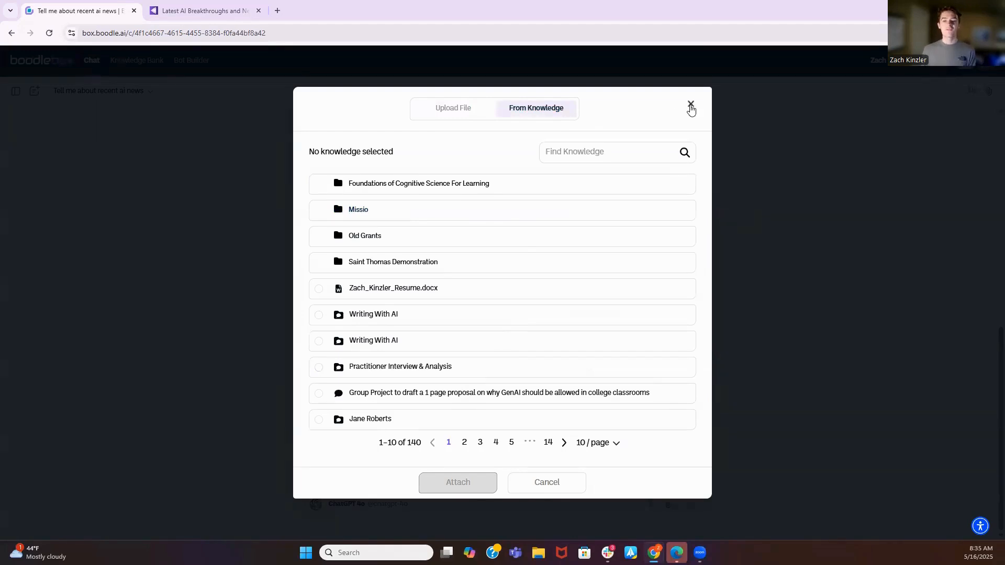
{"action": "left_click", "coordinate": [691, 104]}
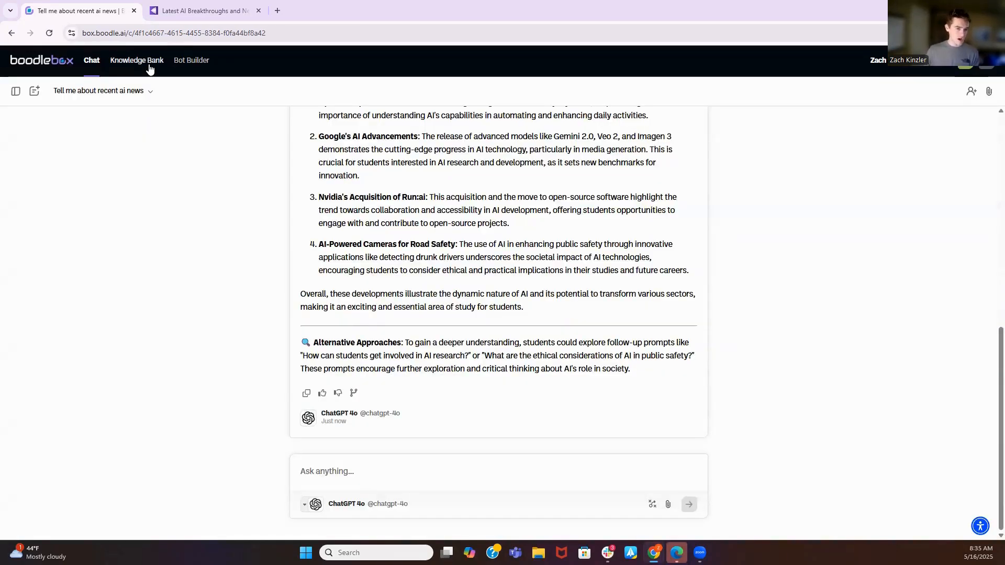
Step: View the Saint Thomas Demonstration folder in the Knowledge Bank, then start a blank chat
{"action": "left_click", "coordinate": [136, 59]}
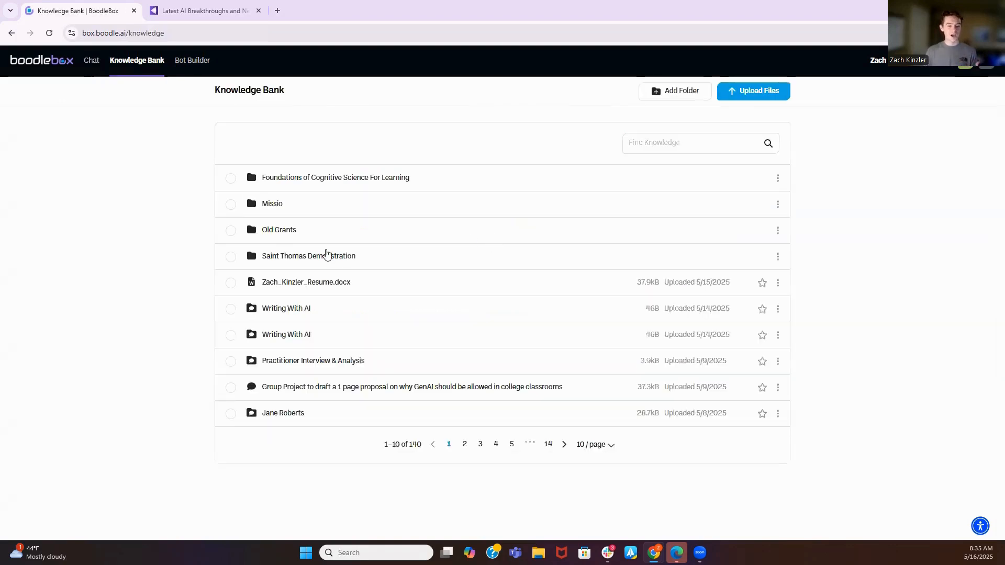
{"action": "left_click", "coordinate": [308, 256]}
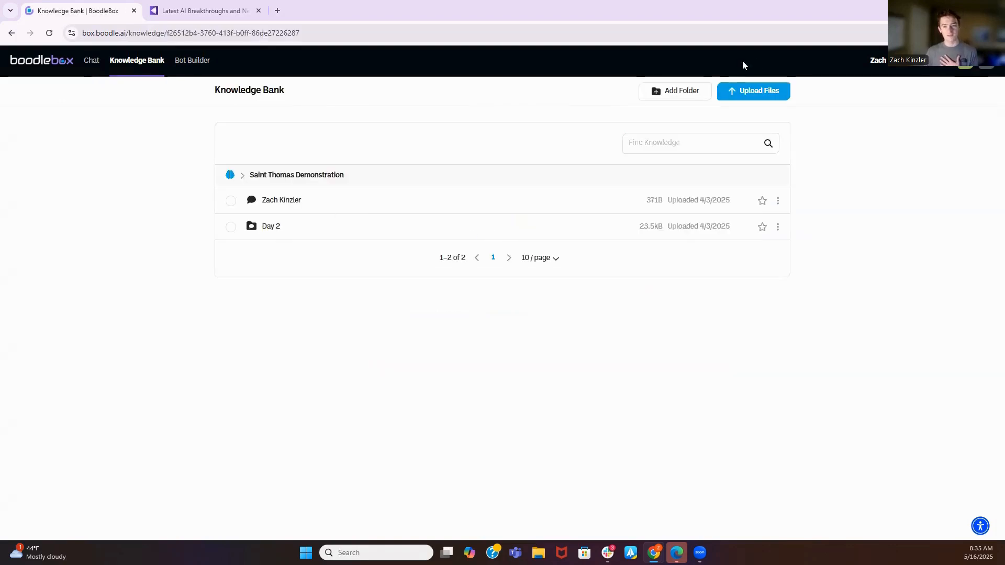
{"action": "left_click", "coordinate": [91, 60]}
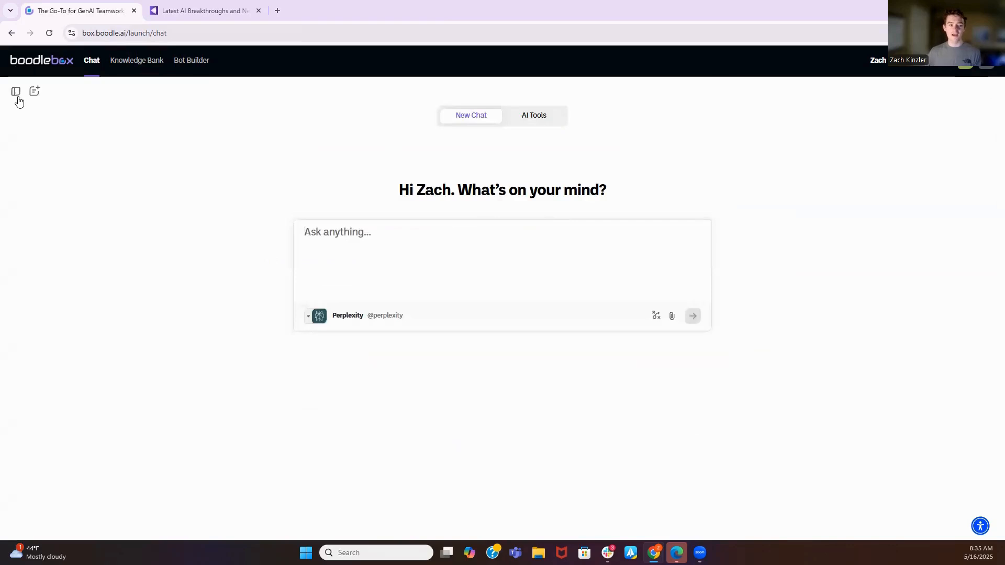
Step: Expand the shared Group Project folder, check its member stats, and open the proposal chat
{"action": "left_click", "coordinate": [15, 91]}
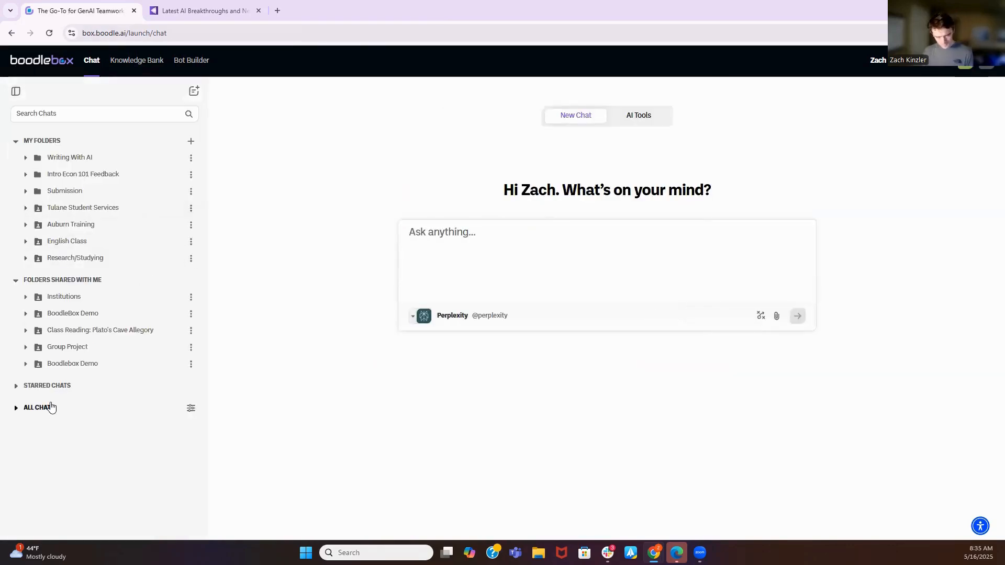
{"action": "left_click", "coordinate": [38, 408]}
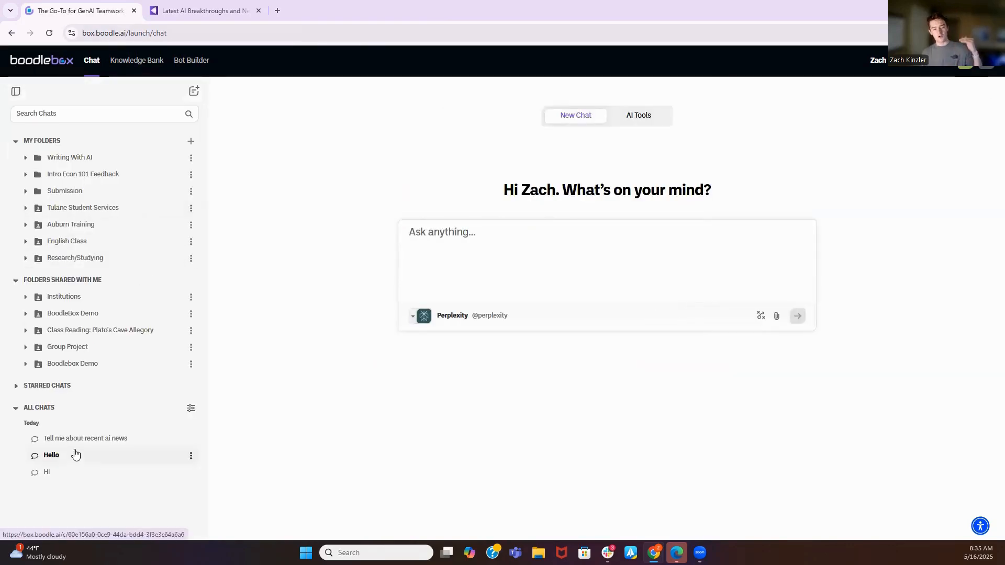
{"action": "left_click", "coordinate": [190, 409]}
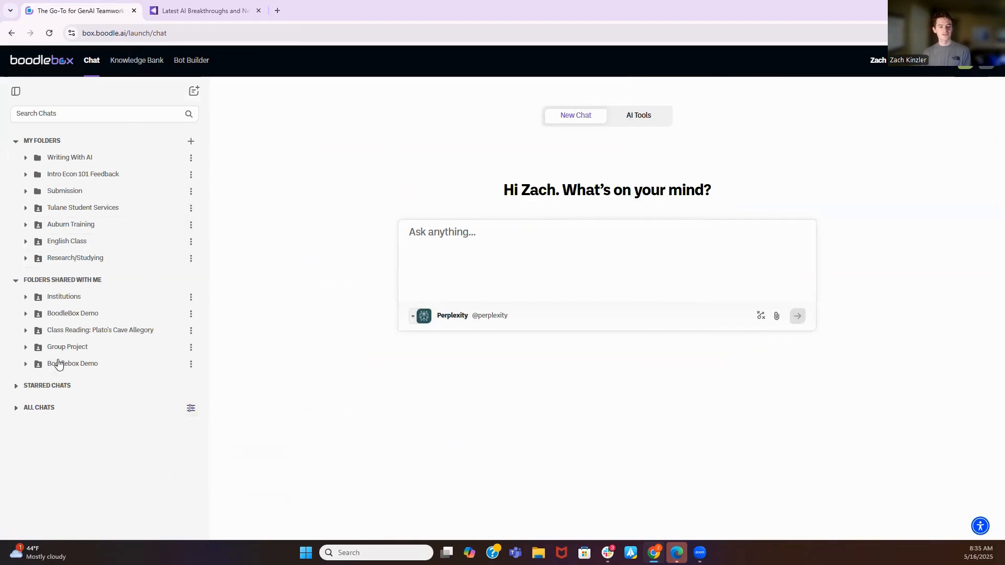
{"action": "left_click", "coordinate": [67, 347]}
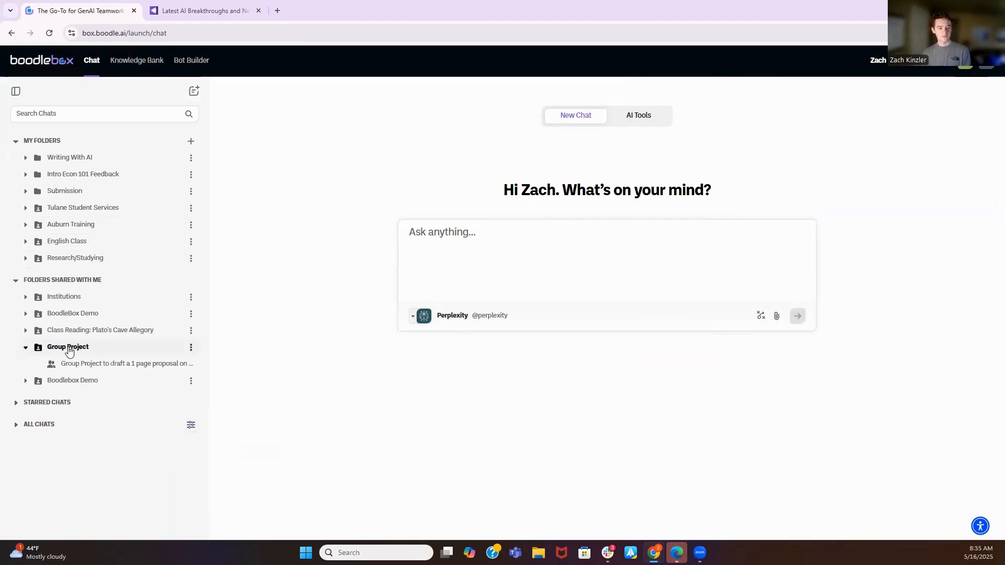
{"action": "left_click", "coordinate": [68, 346]}
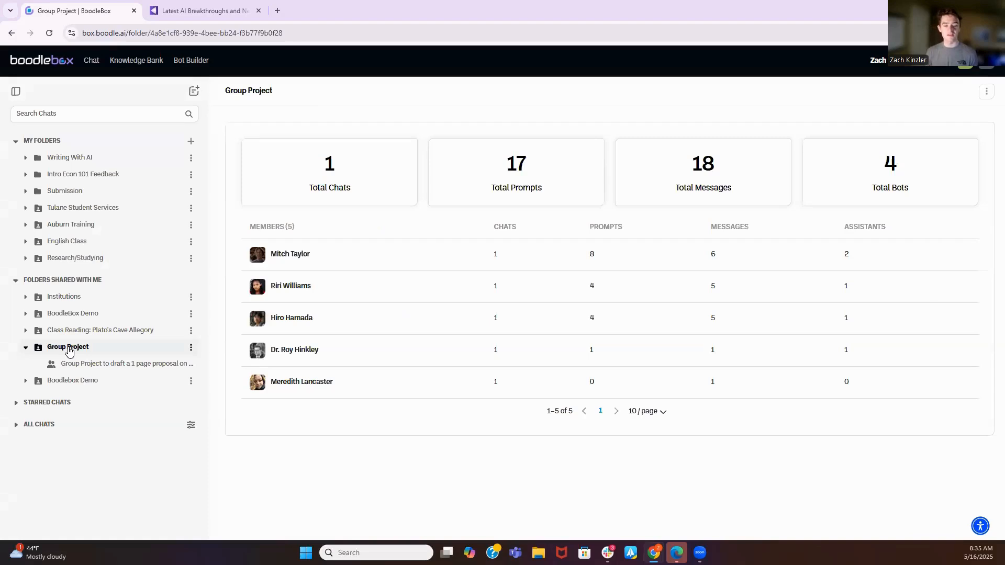
{"action": "left_click", "coordinate": [126, 363]}
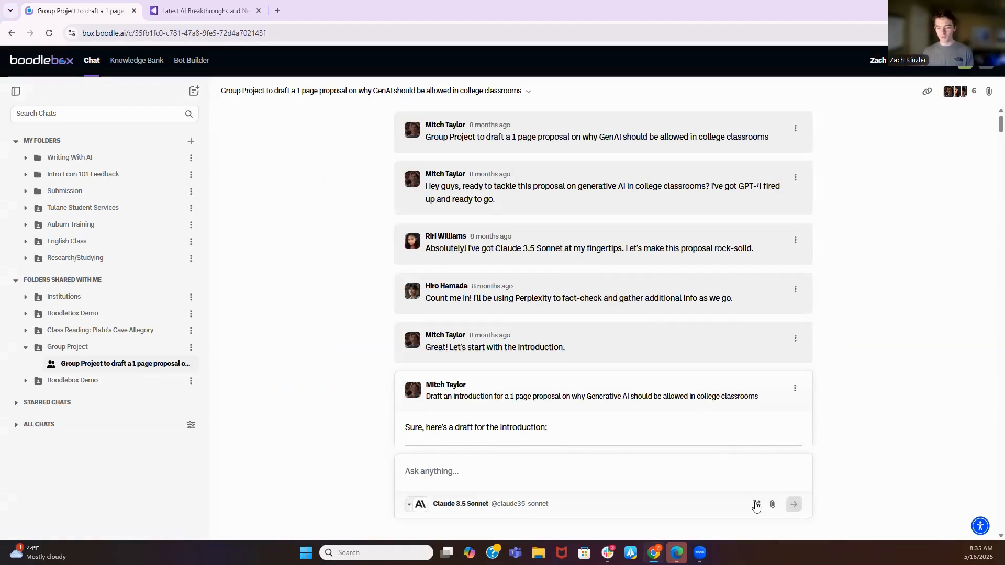
Step: Turn on Message Mode for the group chat and scroll through the conversation
{"action": "left_click", "coordinate": [758, 505]}
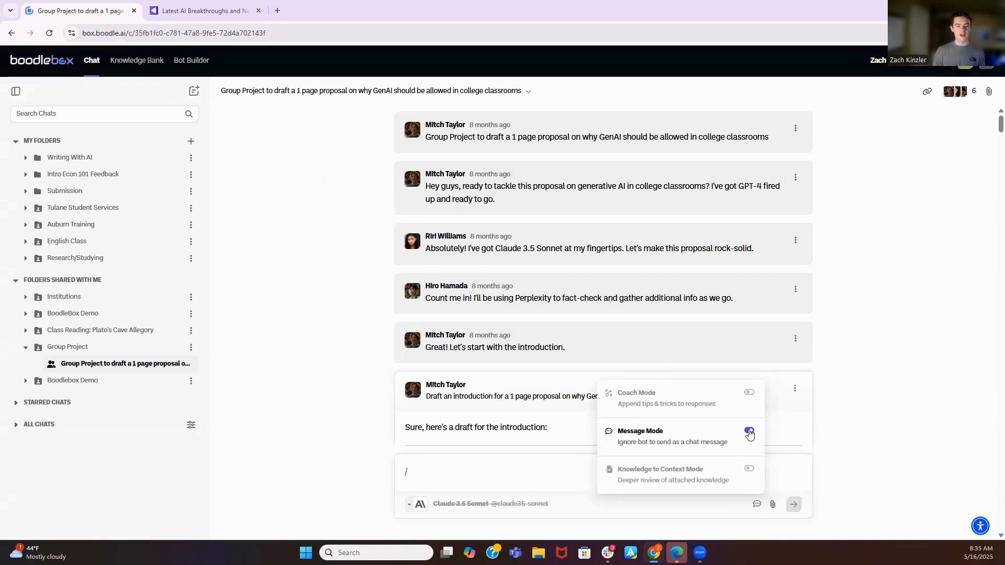
{"action": "left_click", "coordinate": [748, 430]}
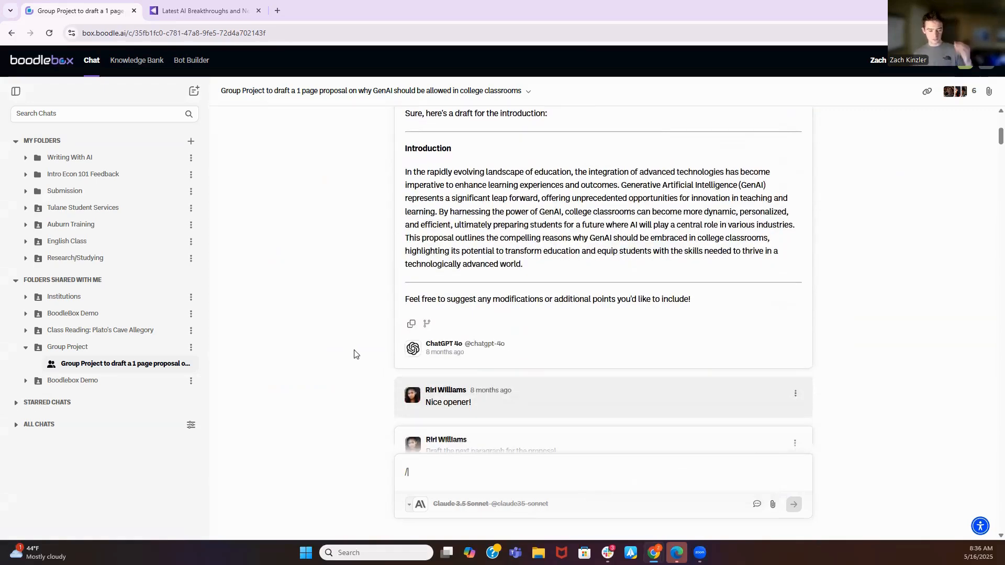
{"action": "scroll", "scroll_direction": "down", "scroll_amount": 3}
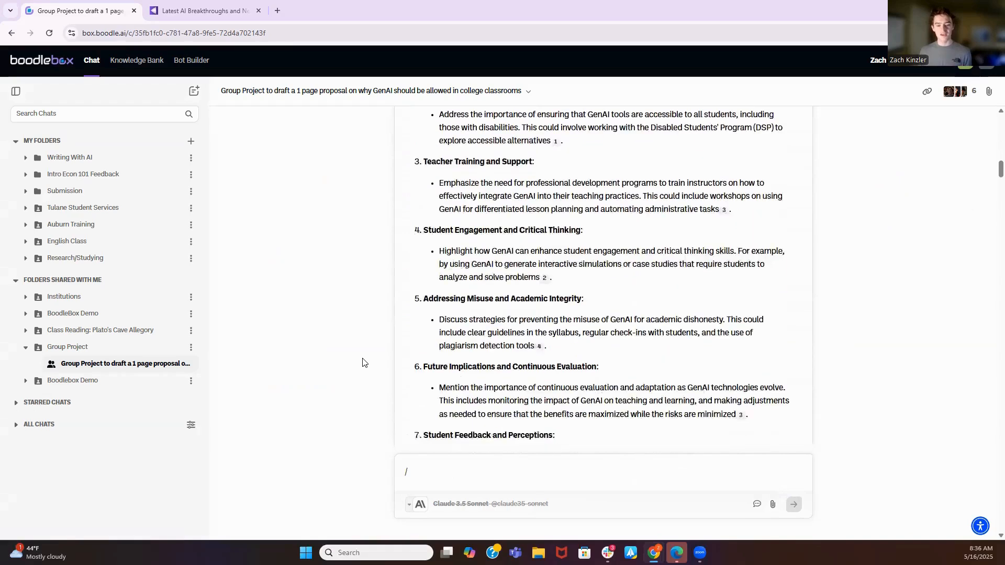
{"action": "scroll", "scroll_direction": "down", "scroll_amount": 3}
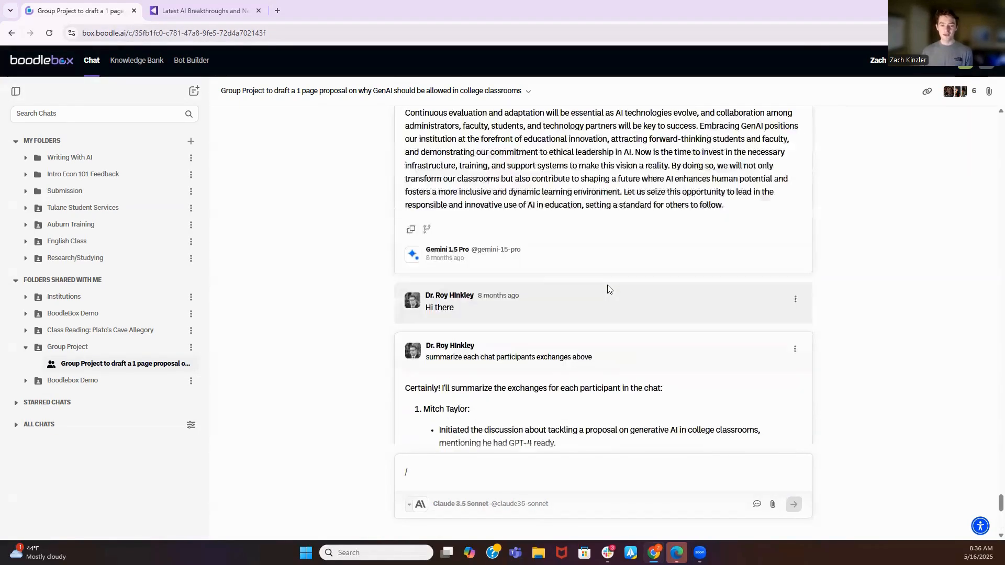
{"action": "scroll", "scroll_direction": "down", "scroll_amount": 3}
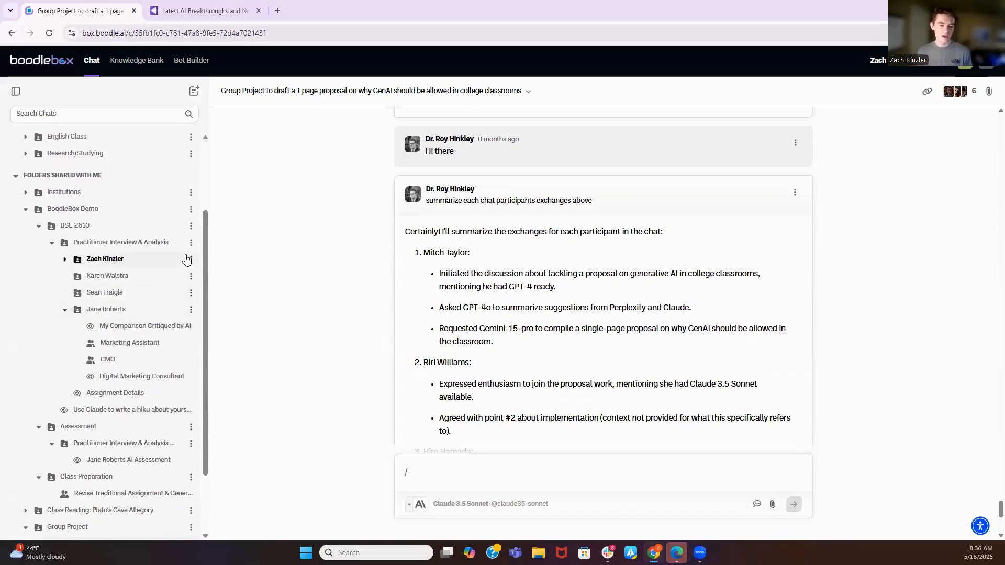
Step: Check the Practitioner Interview & Analysis folder options, then open the Assignment Details chat
{"action": "left_click", "coordinate": [191, 242]}
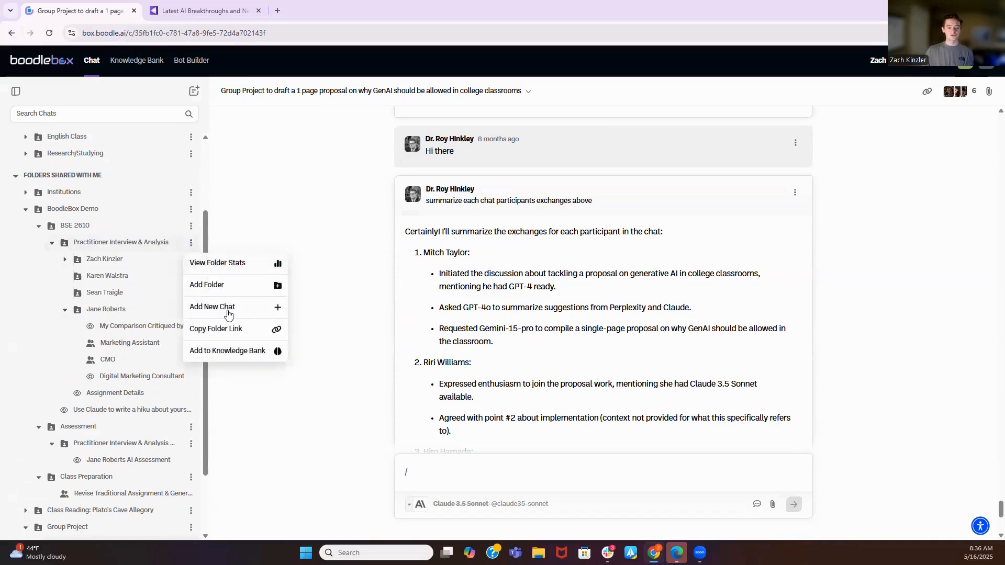
{"action": "mouse_move", "coordinate": [229, 333]}
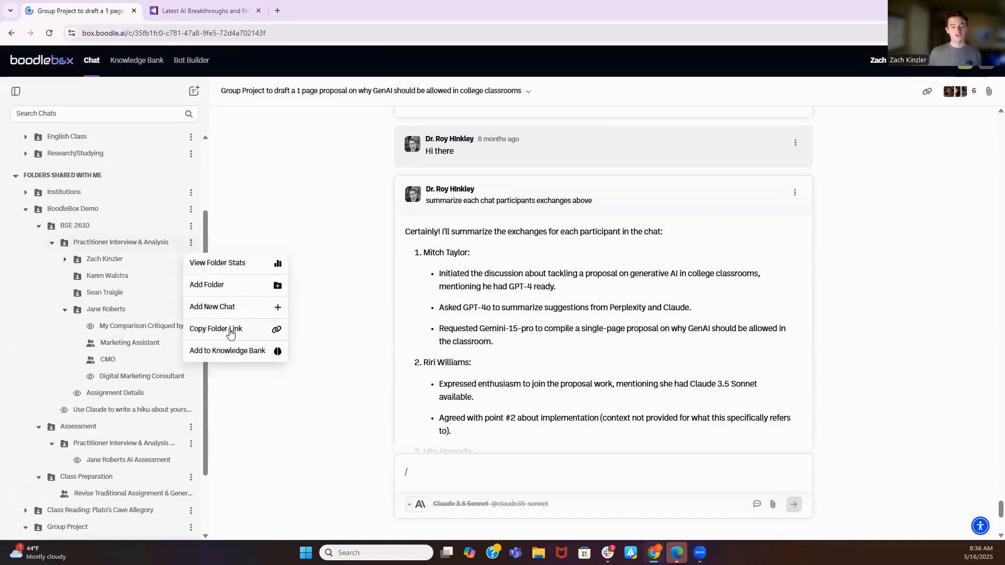
{"action": "mouse_move", "coordinate": [262, 313]}
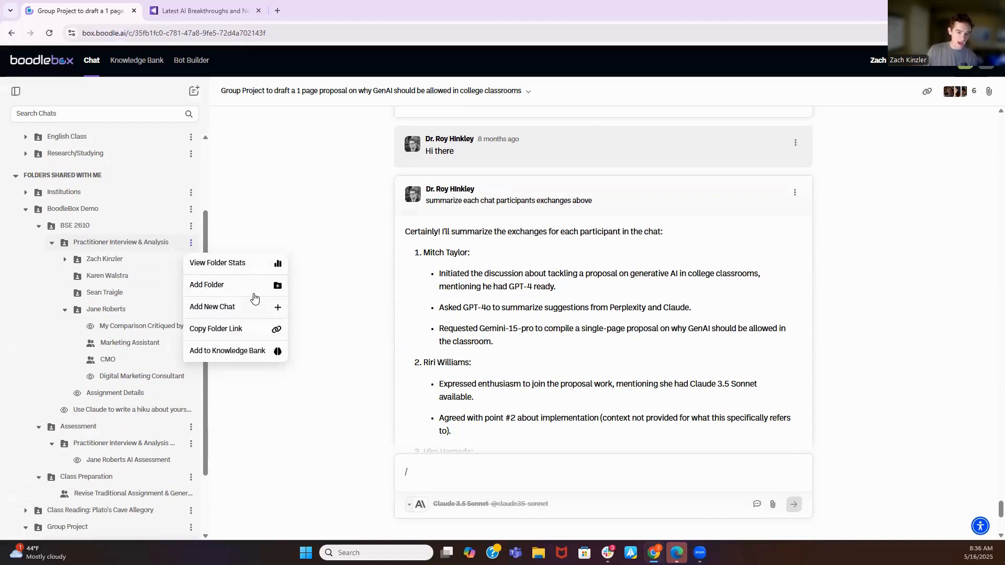
{"action": "left_click", "coordinate": [272, 225]}
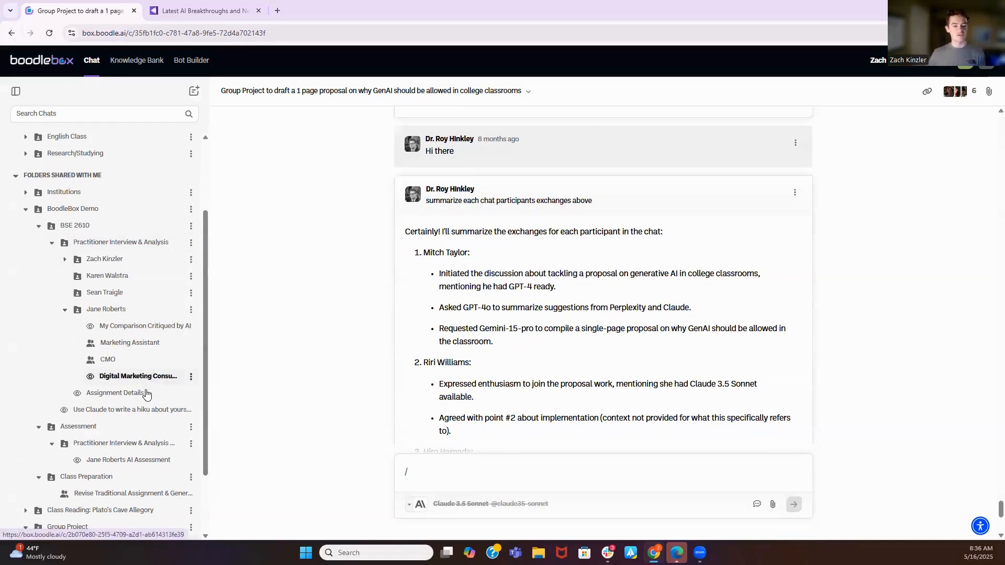
{"action": "left_click", "coordinate": [116, 394]}
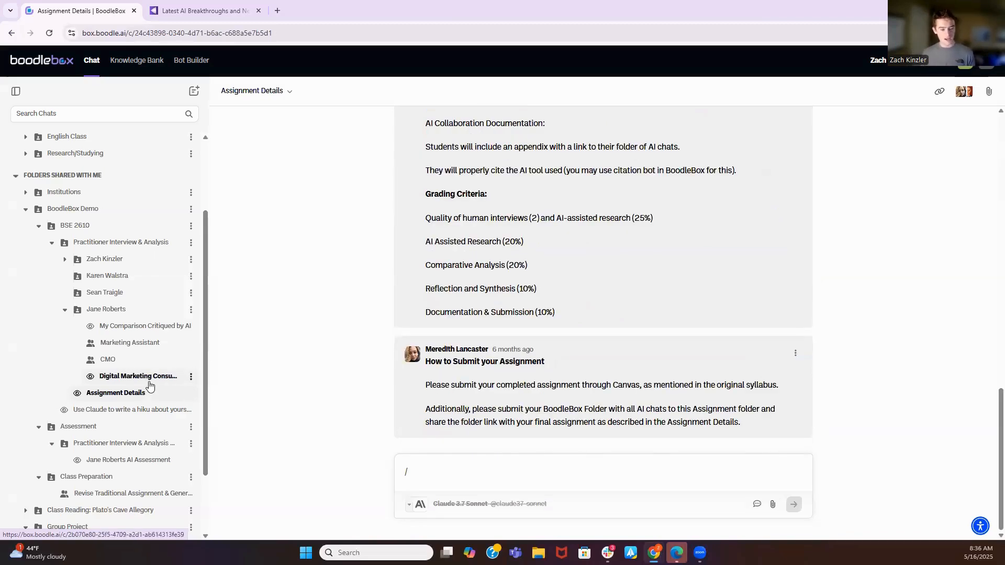
{"action": "left_click", "coordinate": [137, 376]}
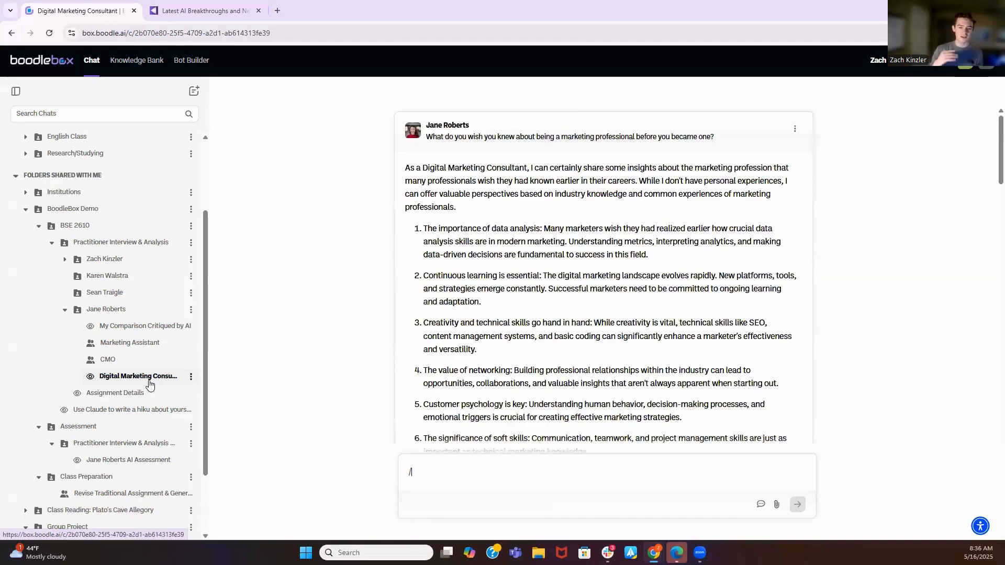
{"action": "left_click", "coordinate": [138, 376]}
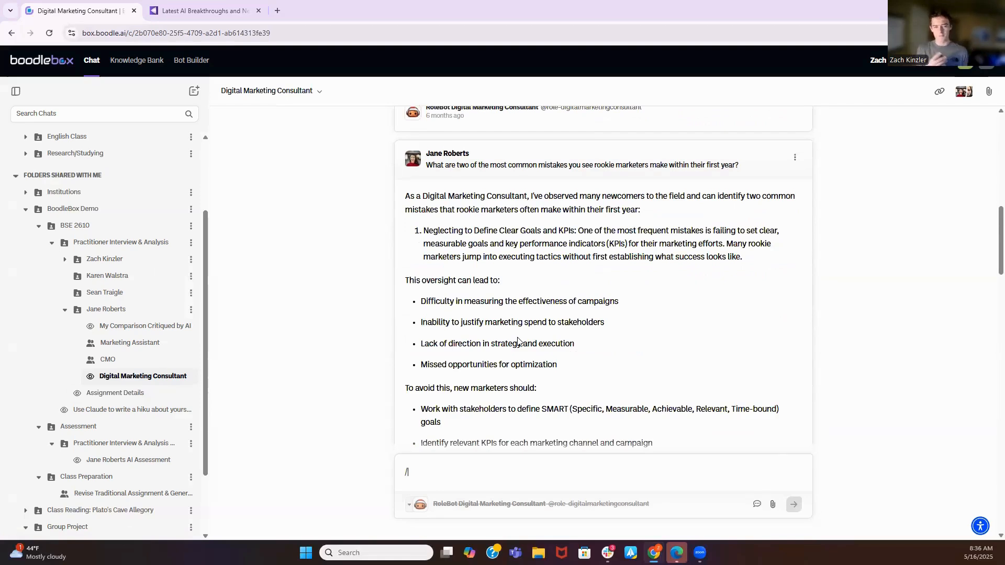
{"action": "mouse_move", "coordinate": [500, 257]}
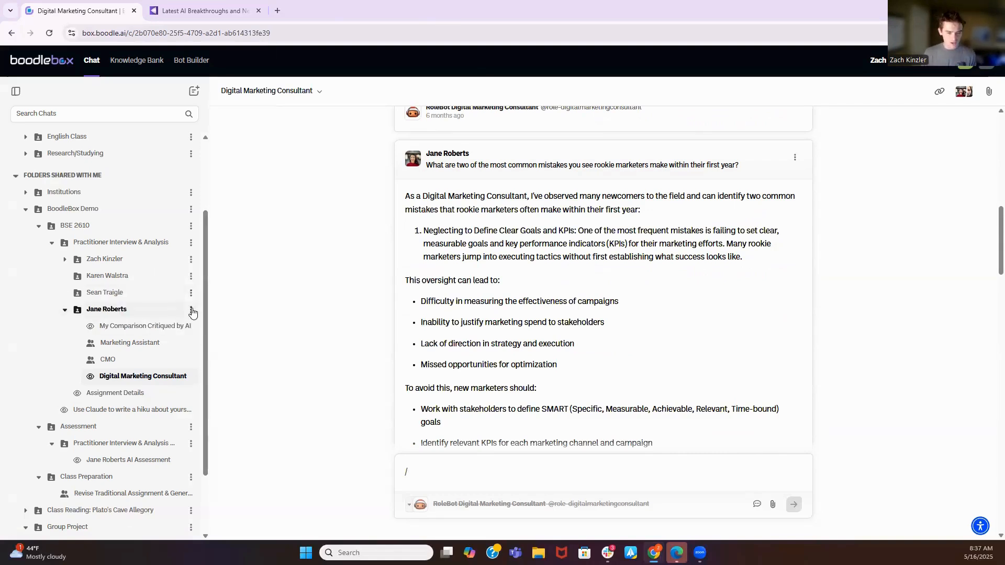
{"action": "left_click", "coordinate": [191, 311]}
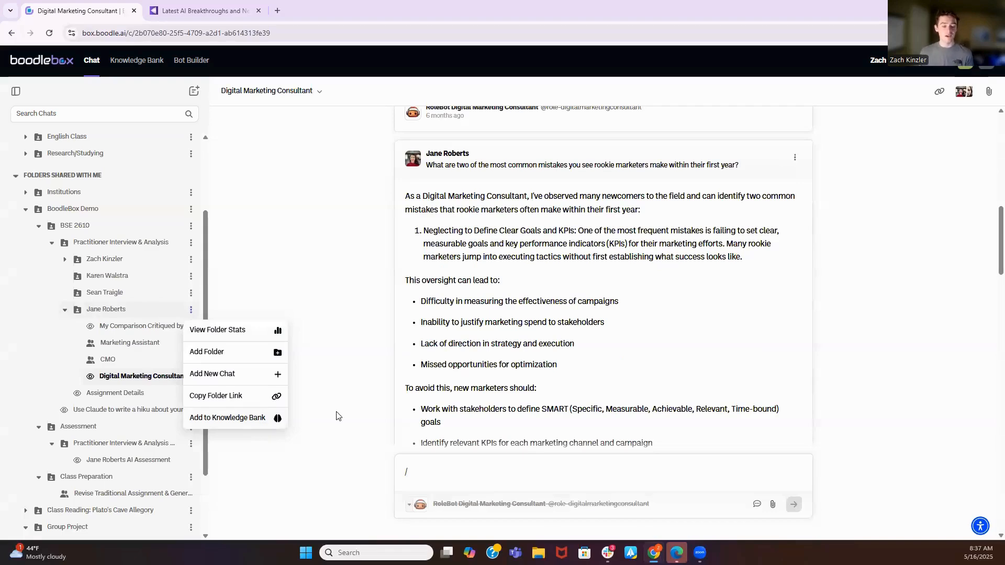
{"action": "left_click", "coordinate": [129, 460]}
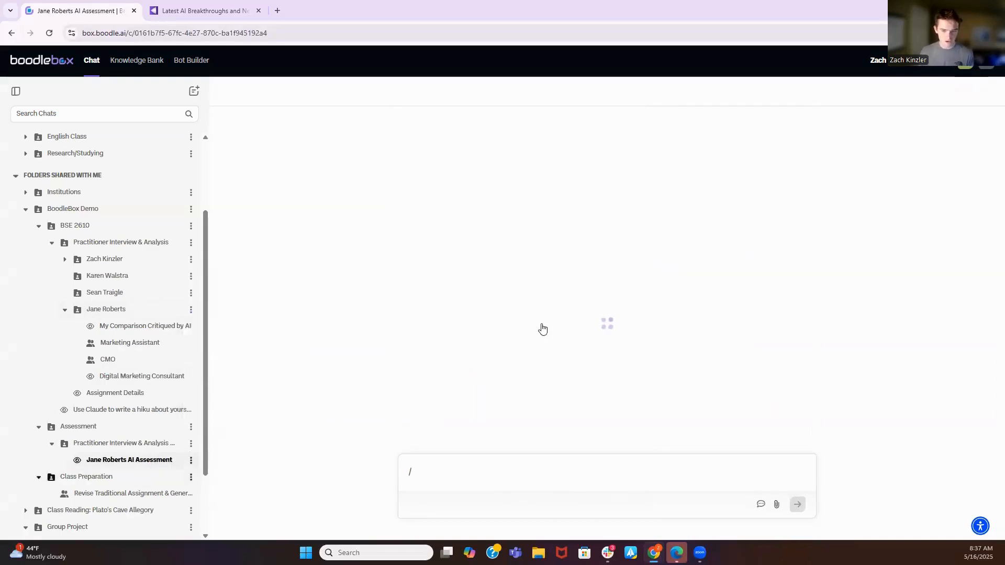
{"action": "left_click", "coordinate": [129, 464]}
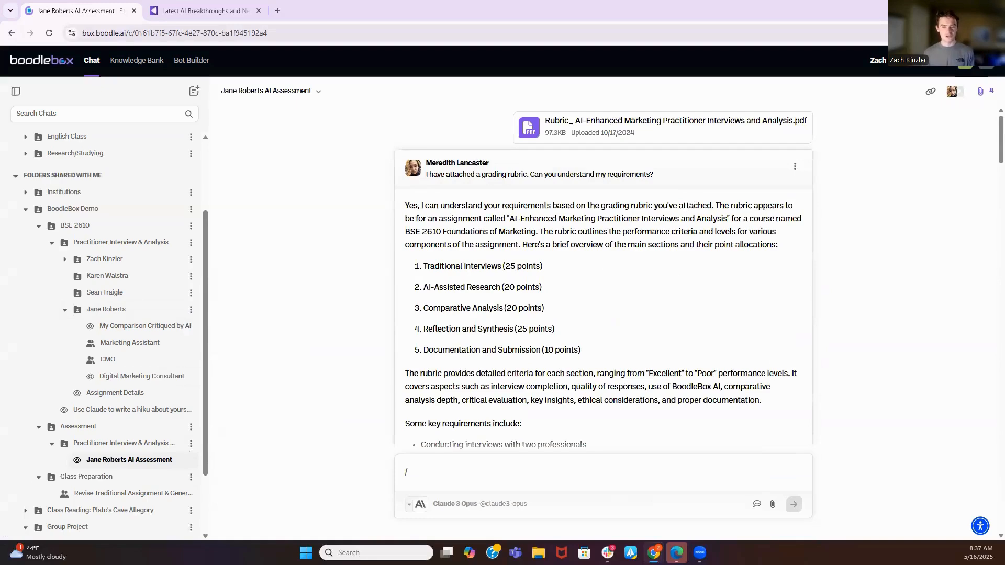
{"action": "scroll", "scroll_direction": "down", "scroll_amount": 3}
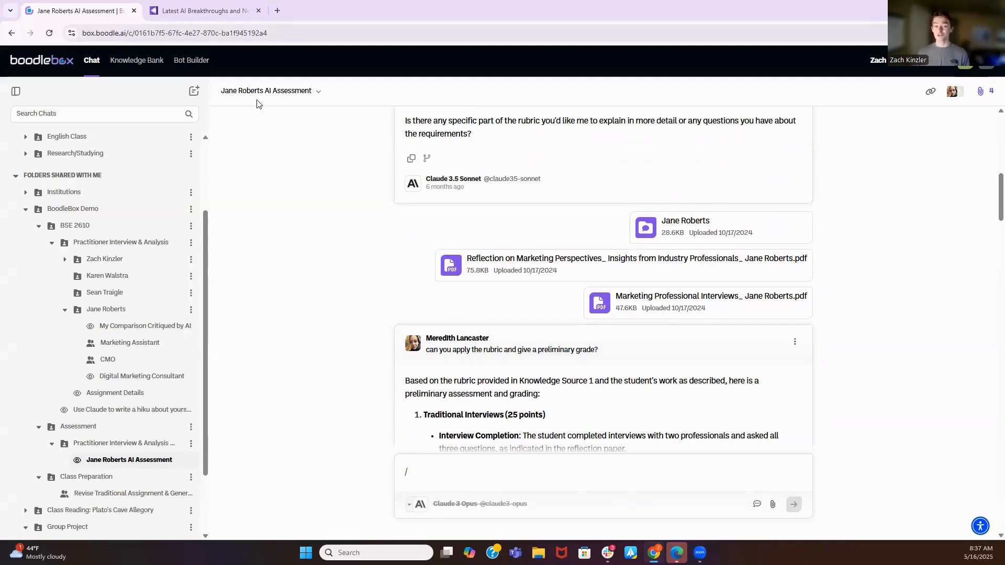
{"action": "left_click", "coordinate": [191, 60]}
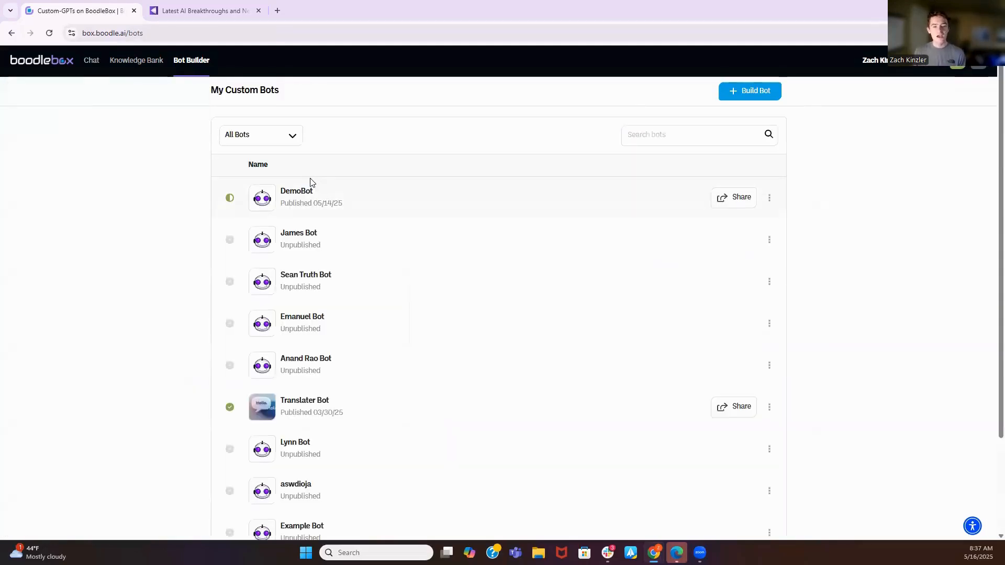
Step: Review DemoBot's AI models and name, alias and greeting settings, then launch the Assistant
{"action": "left_click", "coordinate": [295, 197]}
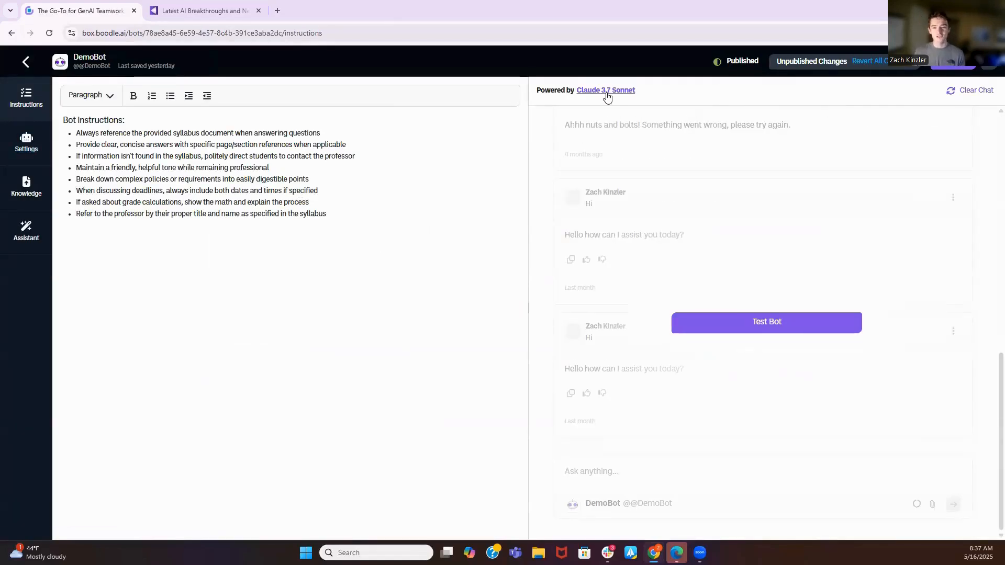
{"action": "left_click", "coordinate": [605, 89]}
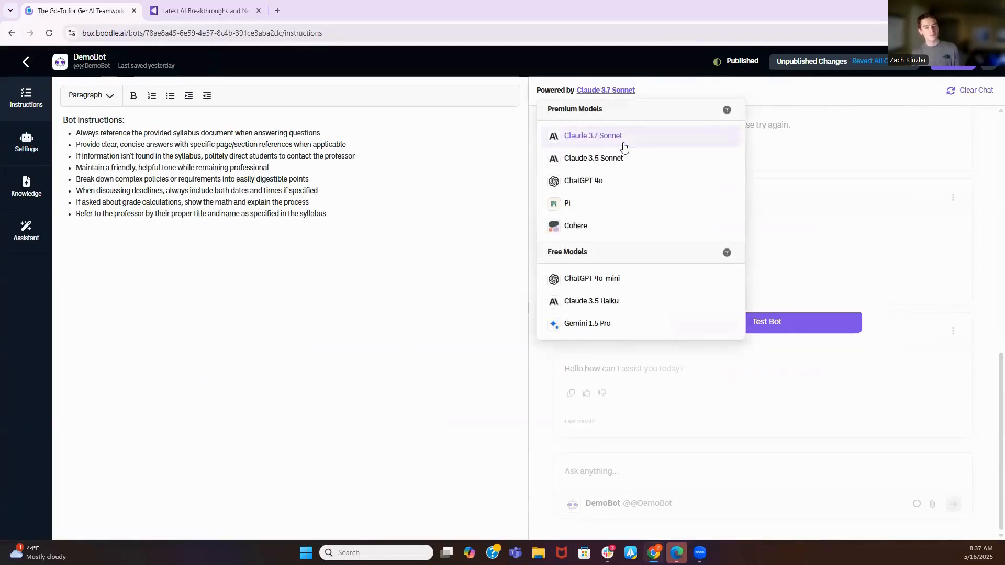
{"action": "left_click", "coordinate": [26, 141]}
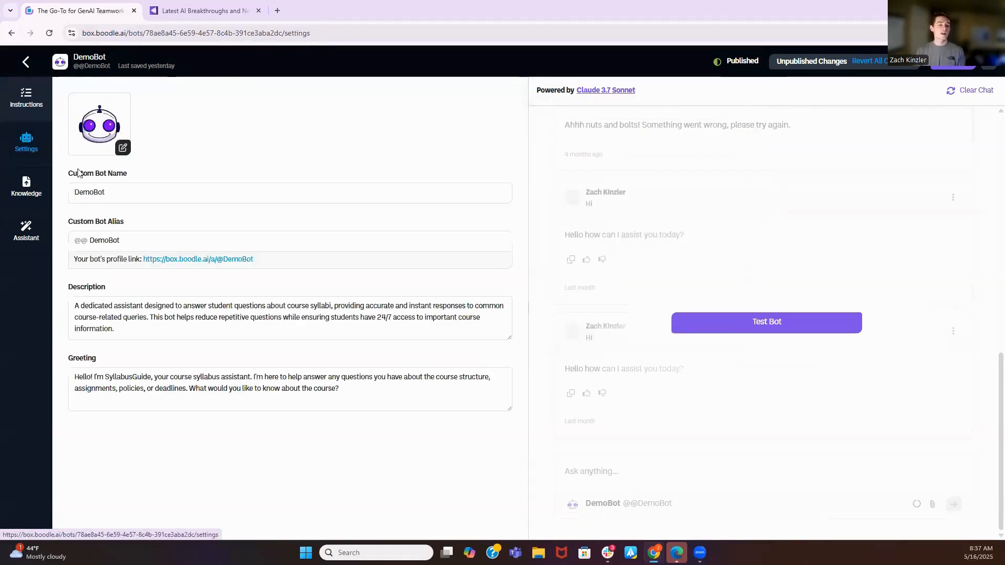
{"action": "left_click", "coordinate": [289, 389]}
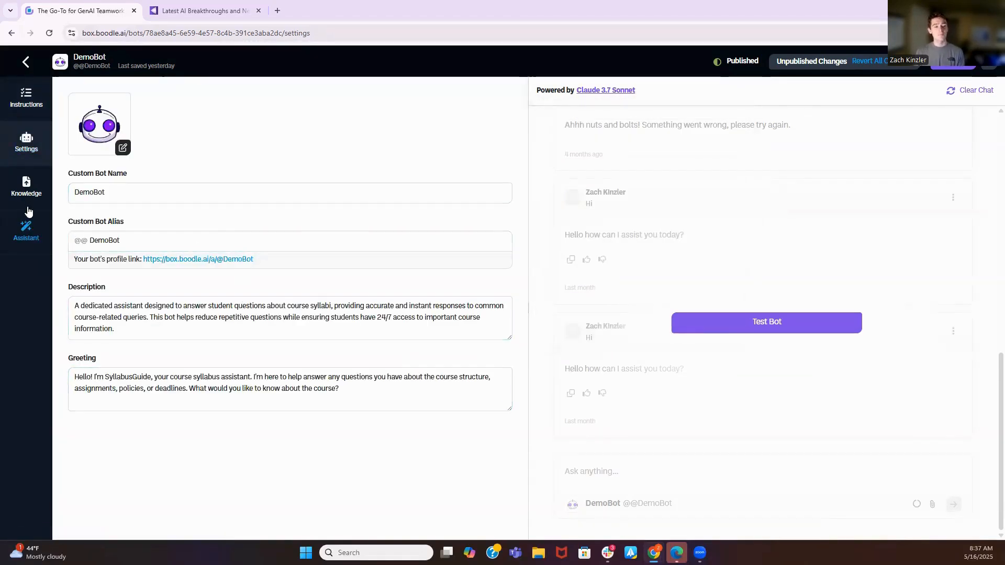
{"action": "left_click", "coordinate": [25, 187]}
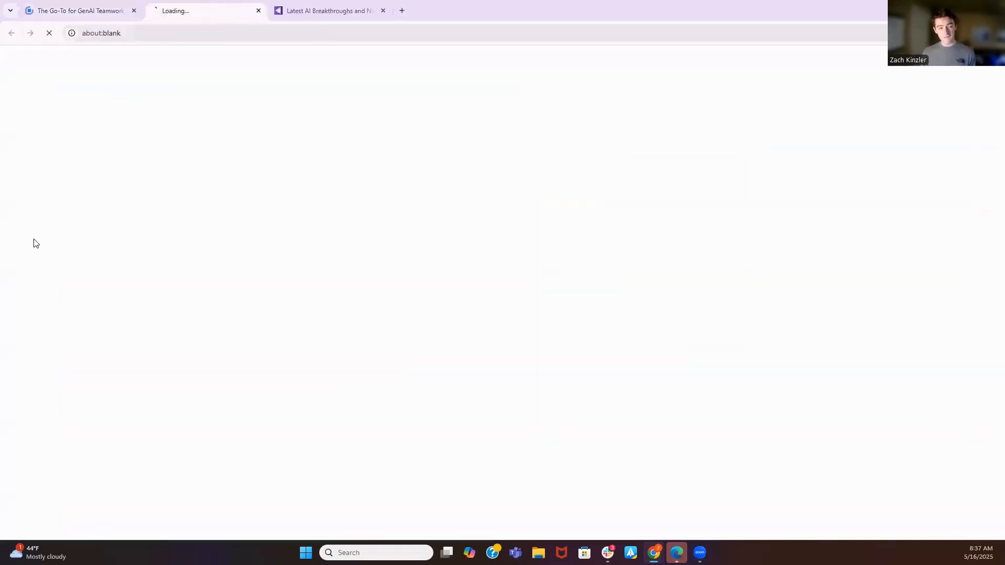
Step: Have the Bot Builder assistant draft an English 1021 tutor bot, then start a new chat
{"action": "left_click", "coordinate": [491, 229]}
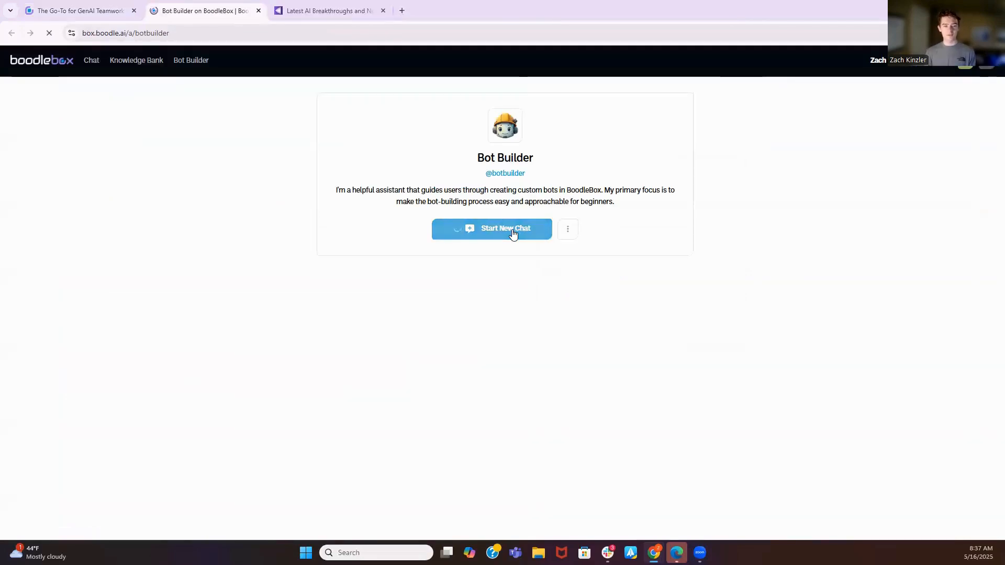
{"action": "left_click", "coordinate": [491, 229]}
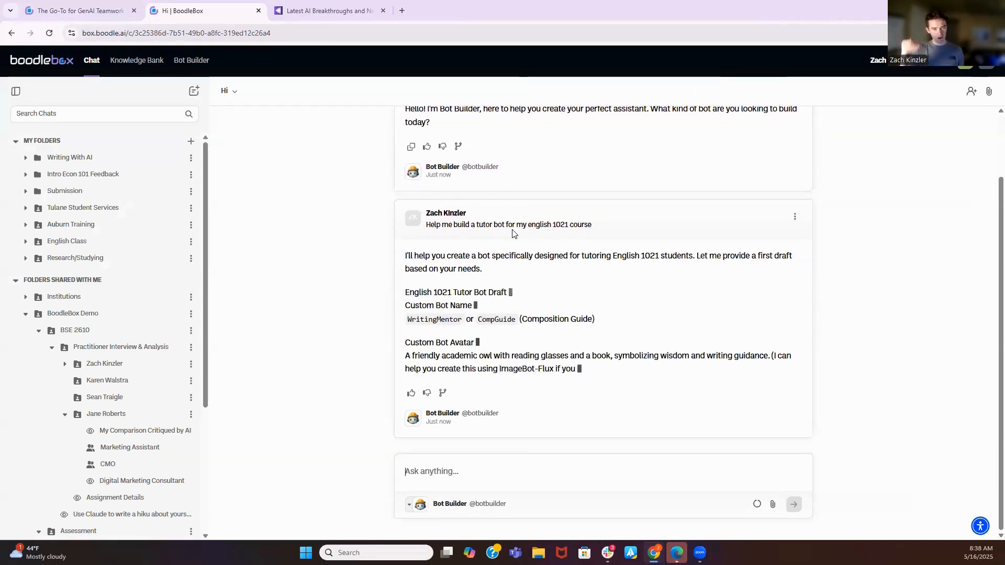
{"action": "scroll", "scroll_direction": "down", "scroll_amount": 3}
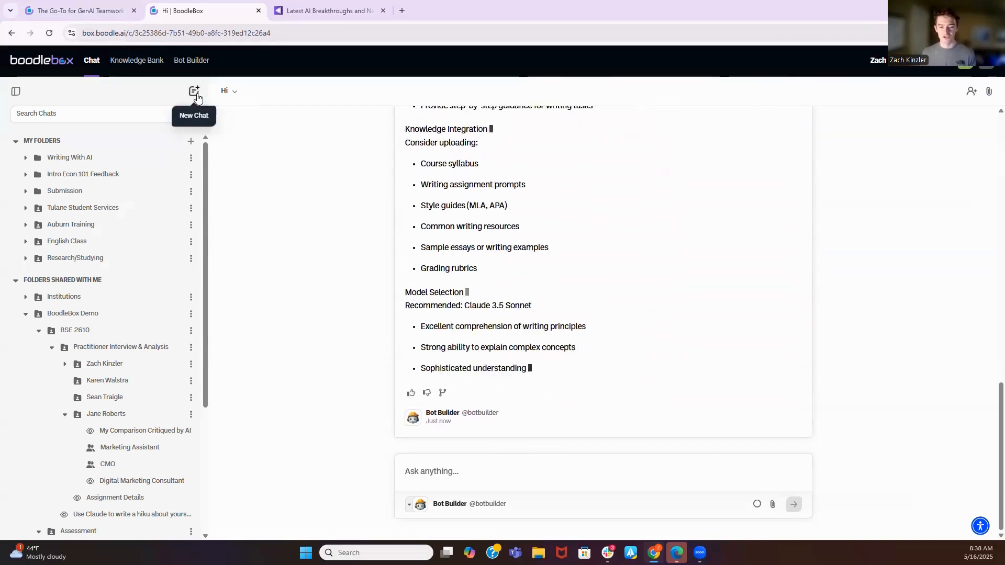
{"action": "left_click", "coordinate": [193, 90]}
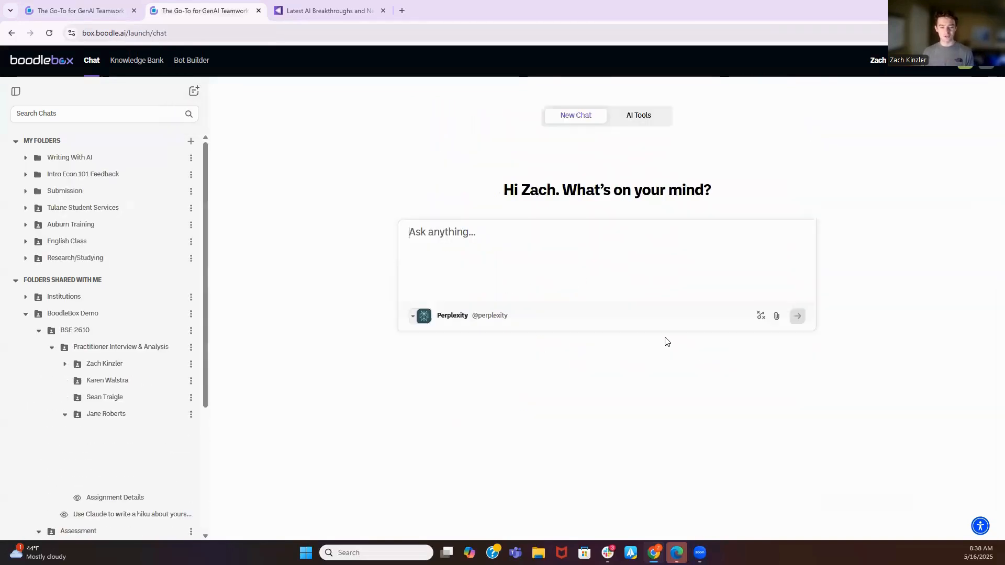
Step: Start a chat with ChapterBot 1 and send it a greeting
{"action": "type", "text": "@@"}
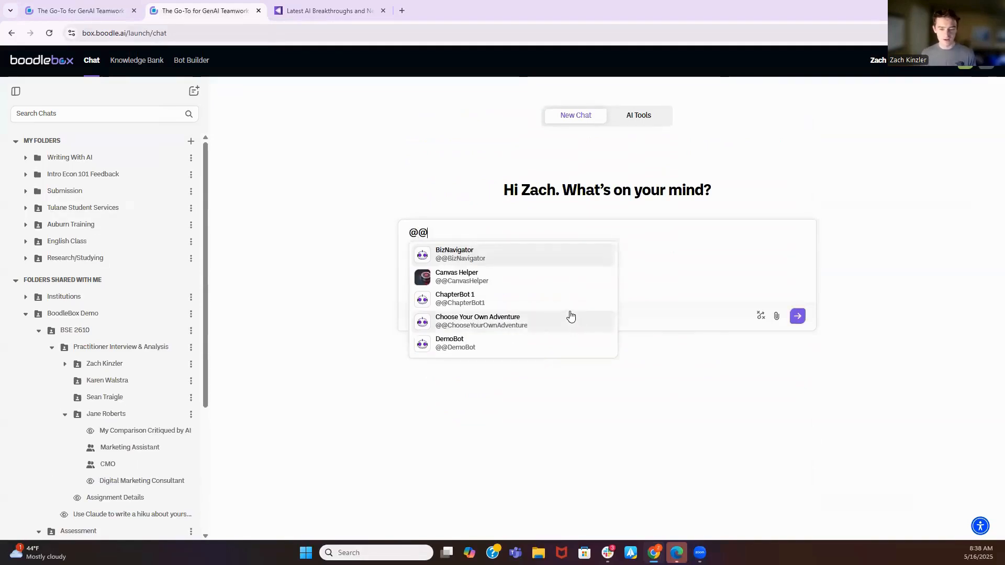
{"action": "left_click", "coordinate": [460, 298]}
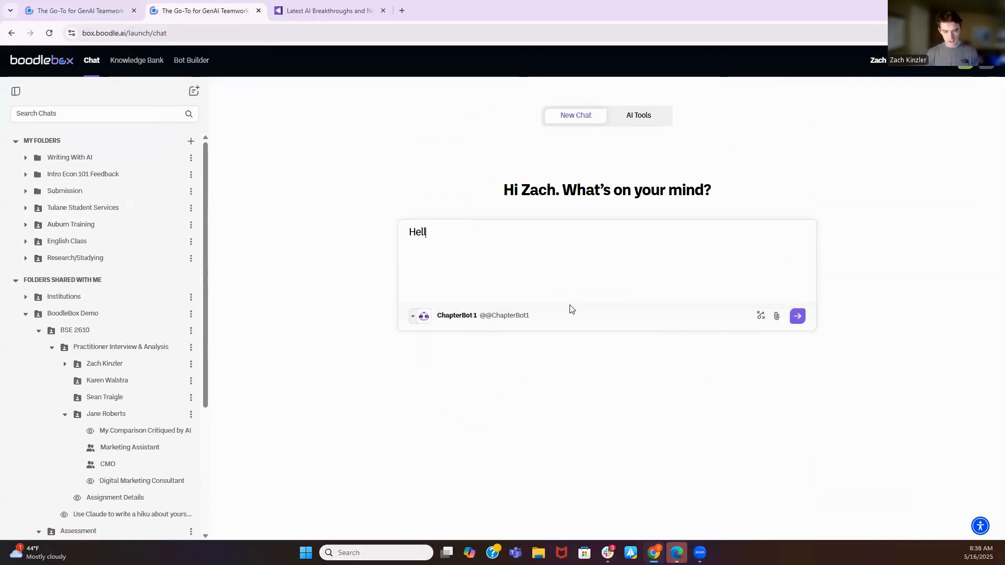
{"action": "left_click", "coordinate": [797, 316]}
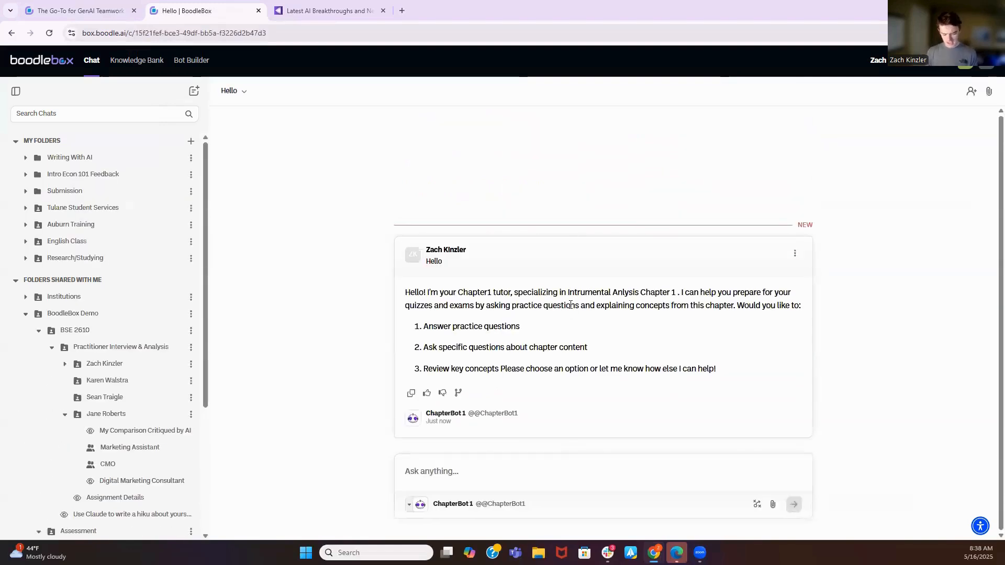
Step: Choose practice questions with '1' and answer 'B' to ChapterBot 1's question
{"action": "type", "text": "1"}
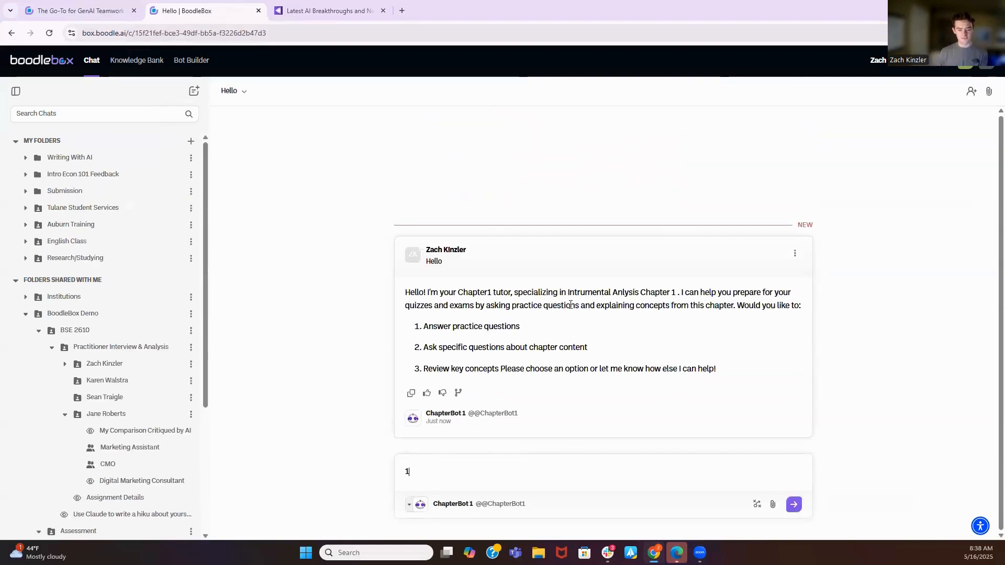
{"action": "left_click", "coordinate": [793, 505]}
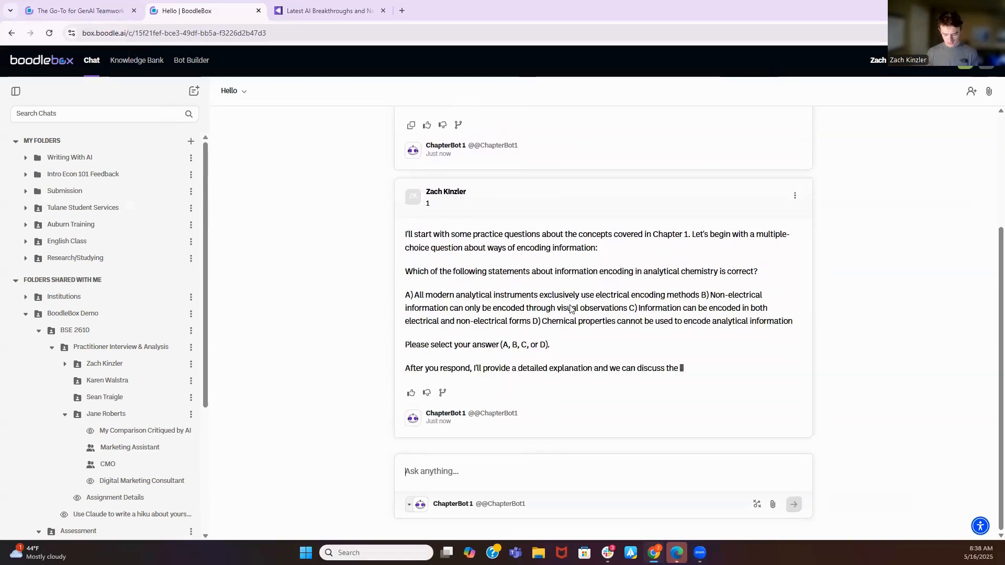
{"action": "type", "text": "B"}
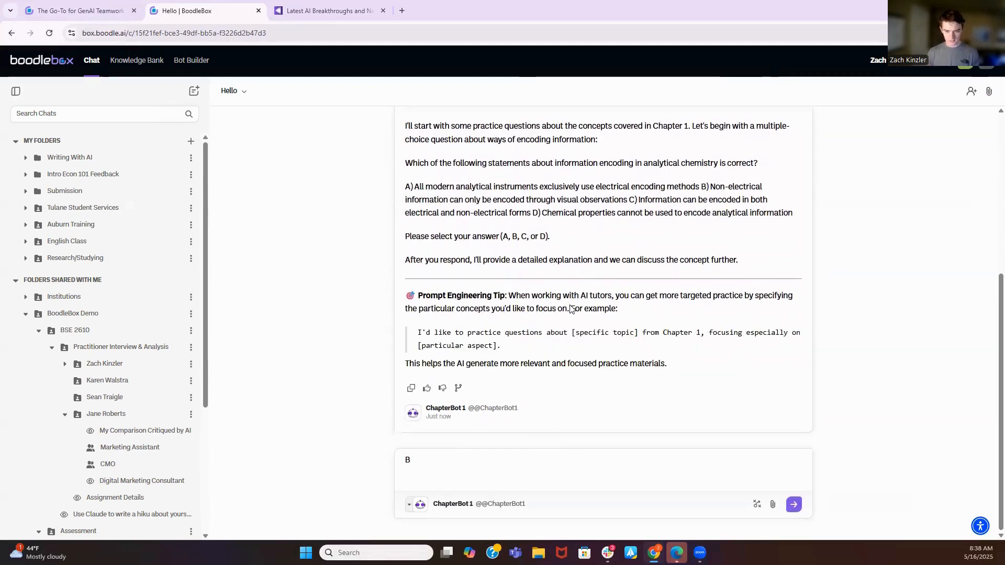
{"action": "left_click", "coordinate": [794, 503]}
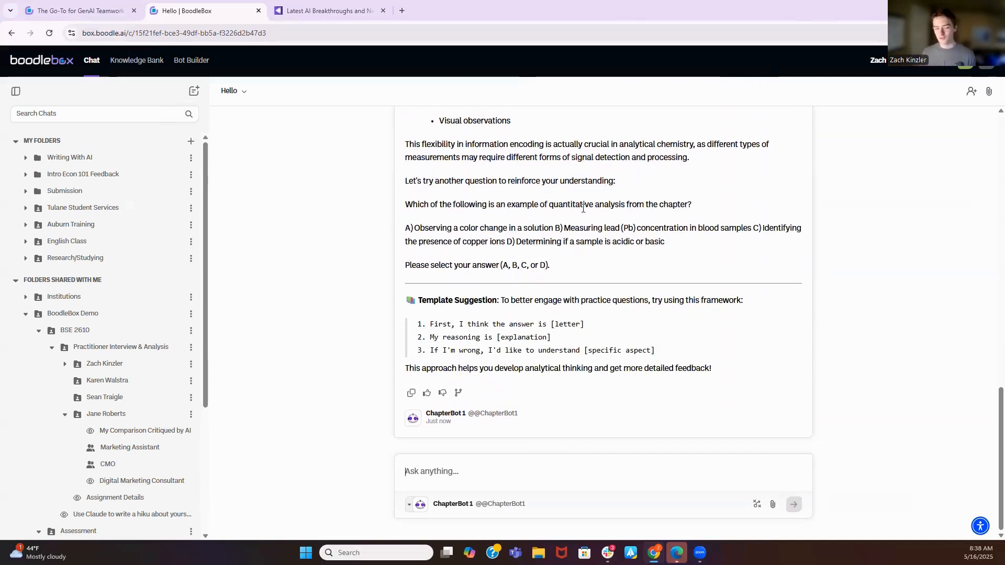
{"action": "left_click", "coordinate": [232, 90]}
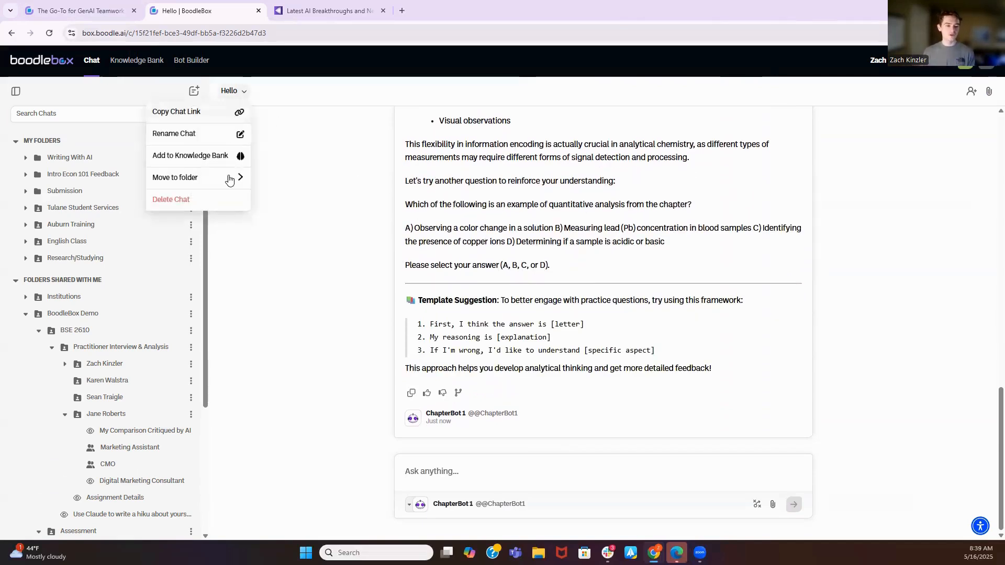
Step: Move the ChapterBot 1 chat into the Submission folder and open the account menu
{"action": "left_click", "coordinate": [175, 178]}
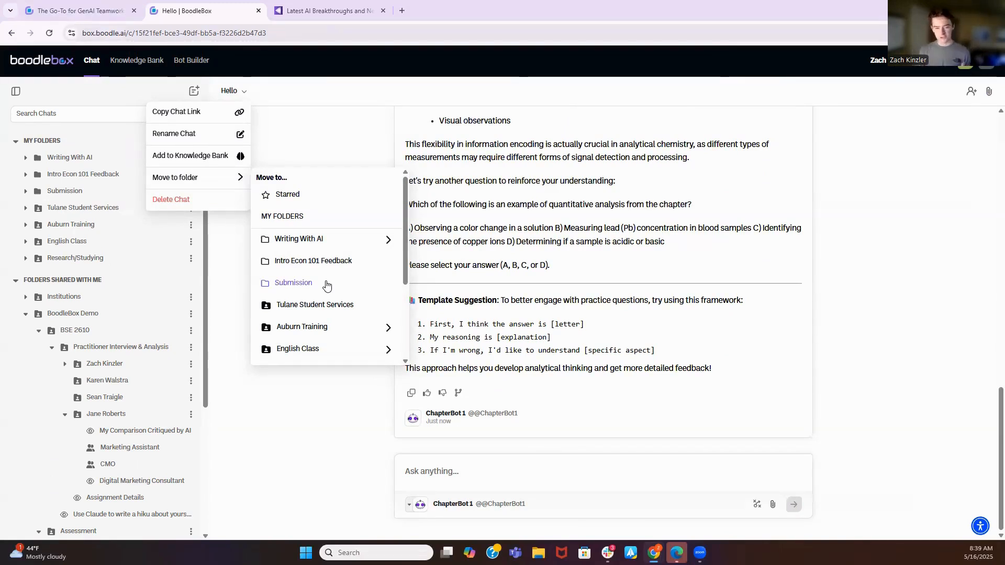
{"action": "mouse_move", "coordinate": [242, 294]}
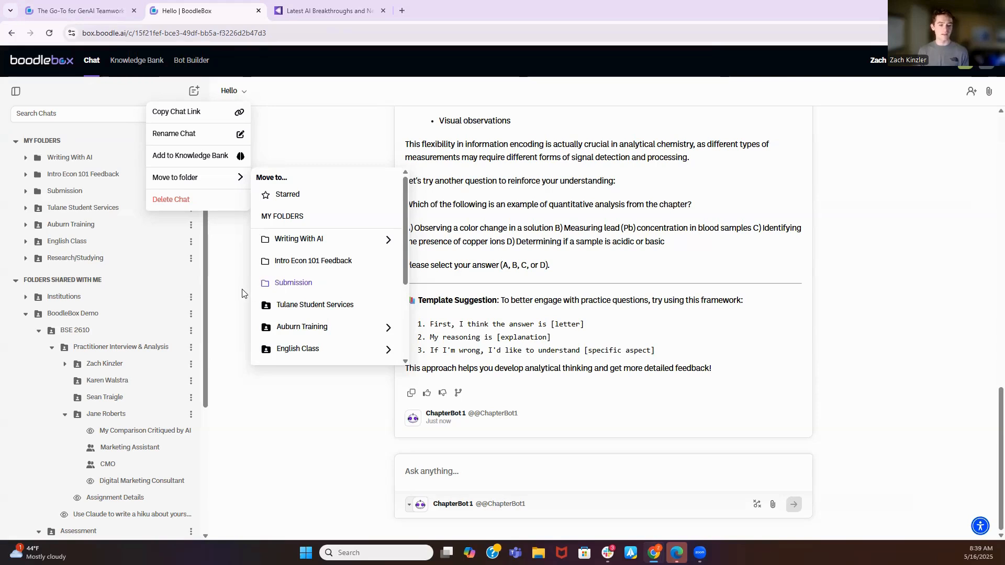
{"action": "left_click", "coordinate": [26, 317]}
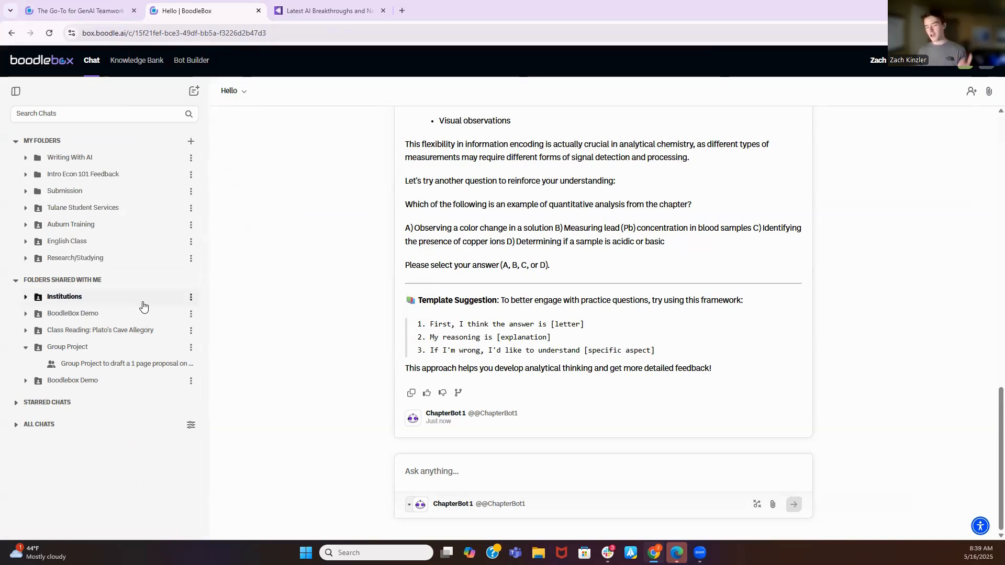
{"action": "left_click", "coordinate": [907, 60]}
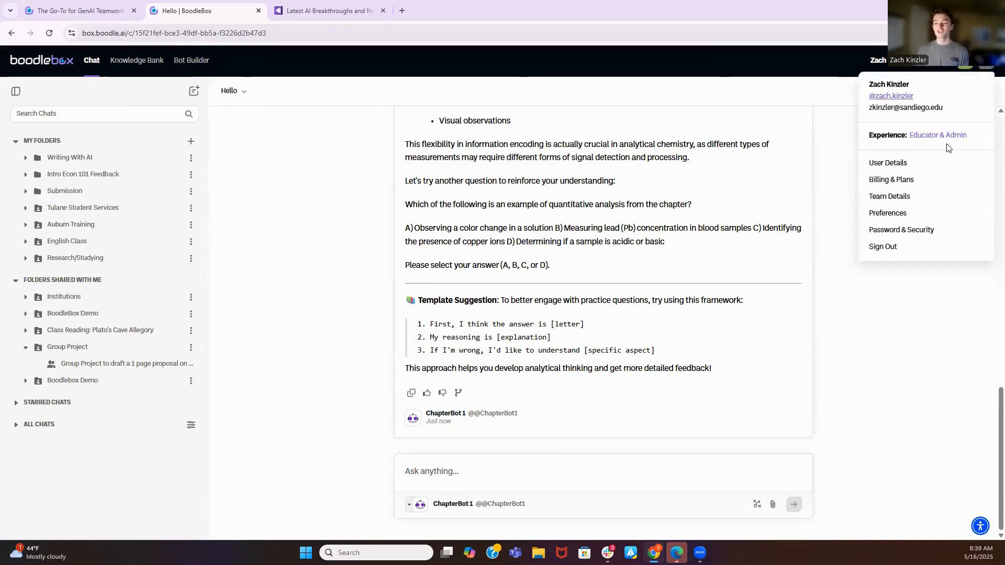